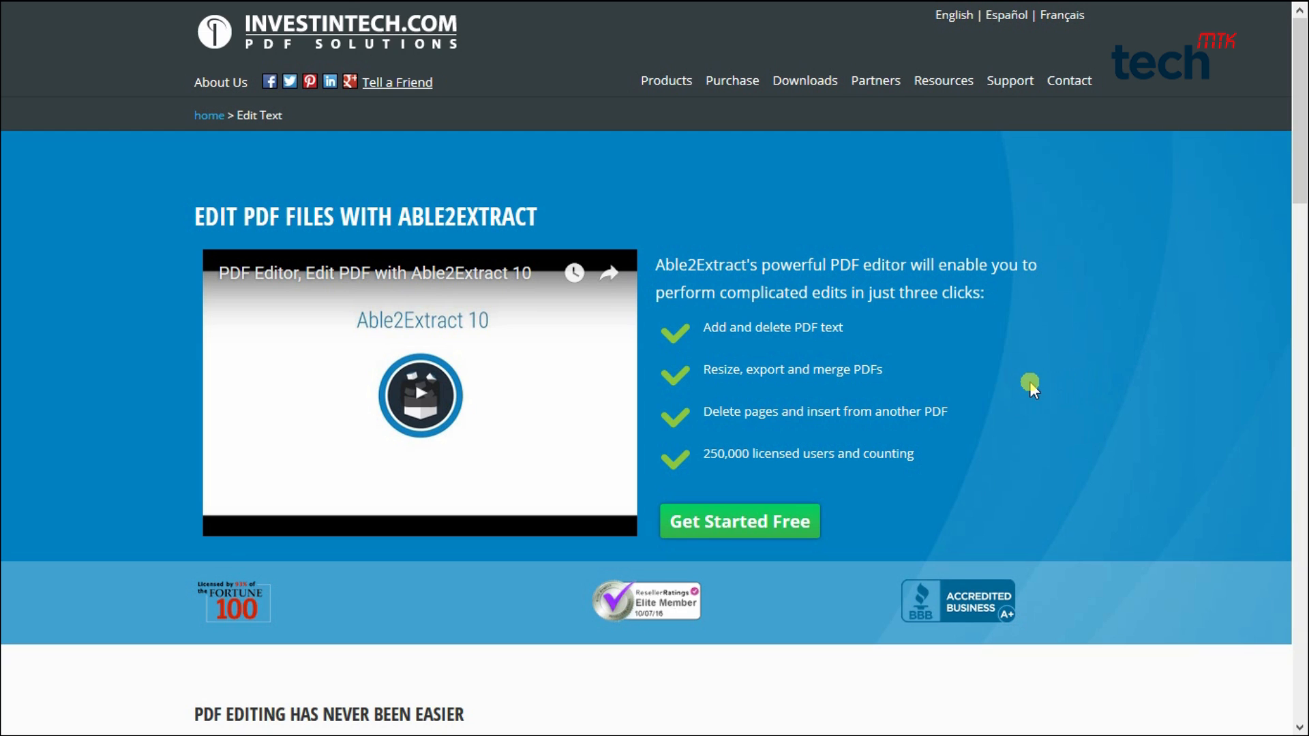
{"action": "mouse_move", "coordinate": [900, 349]}
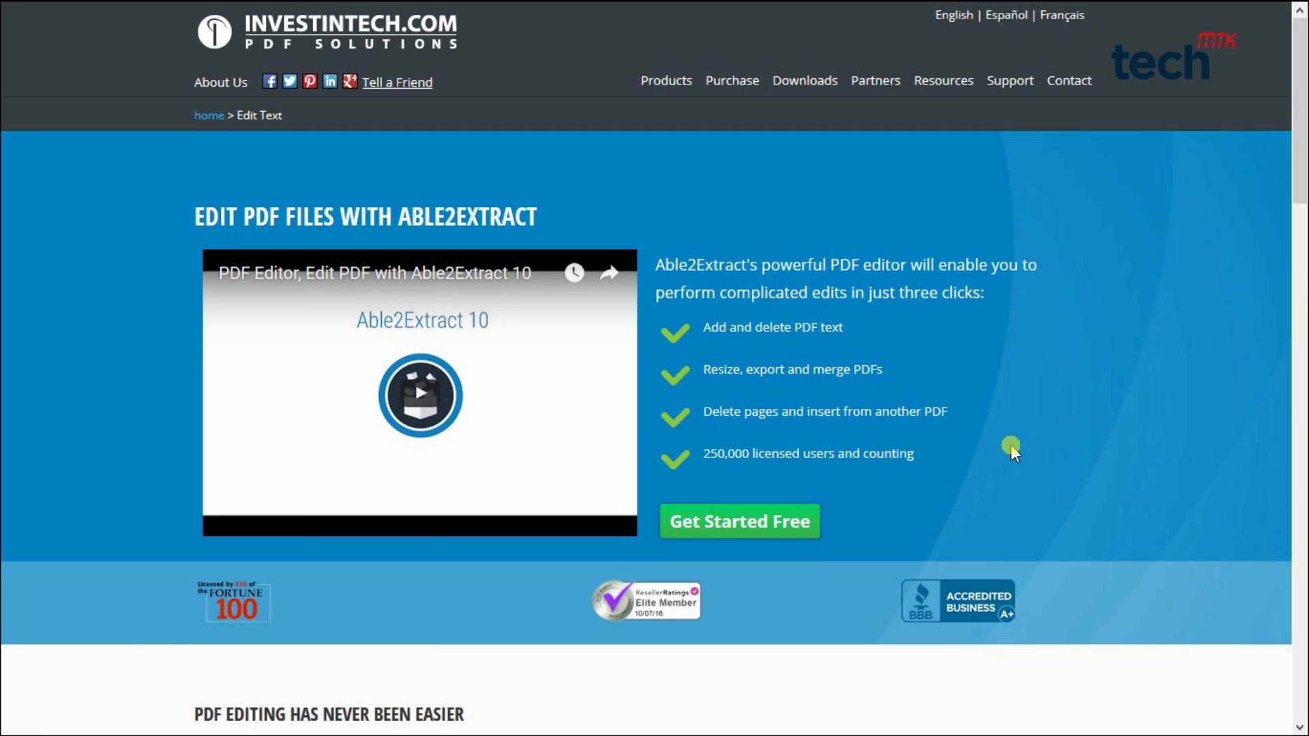
Scroll the Investintech Edit PDF page down to its customer success stories
{"action": "scroll", "scroll_direction": "down", "scroll_amount": 3}
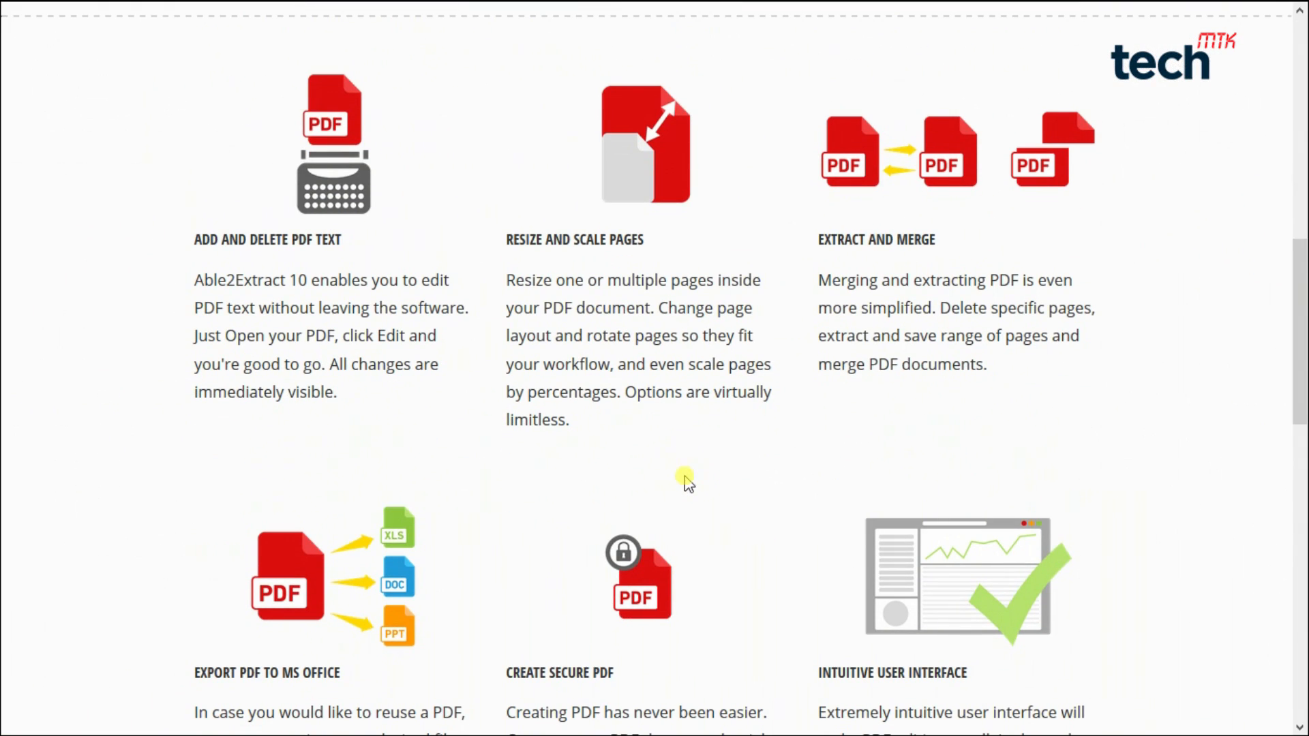
{"action": "scroll", "scroll_direction": "down", "scroll_amount": 3}
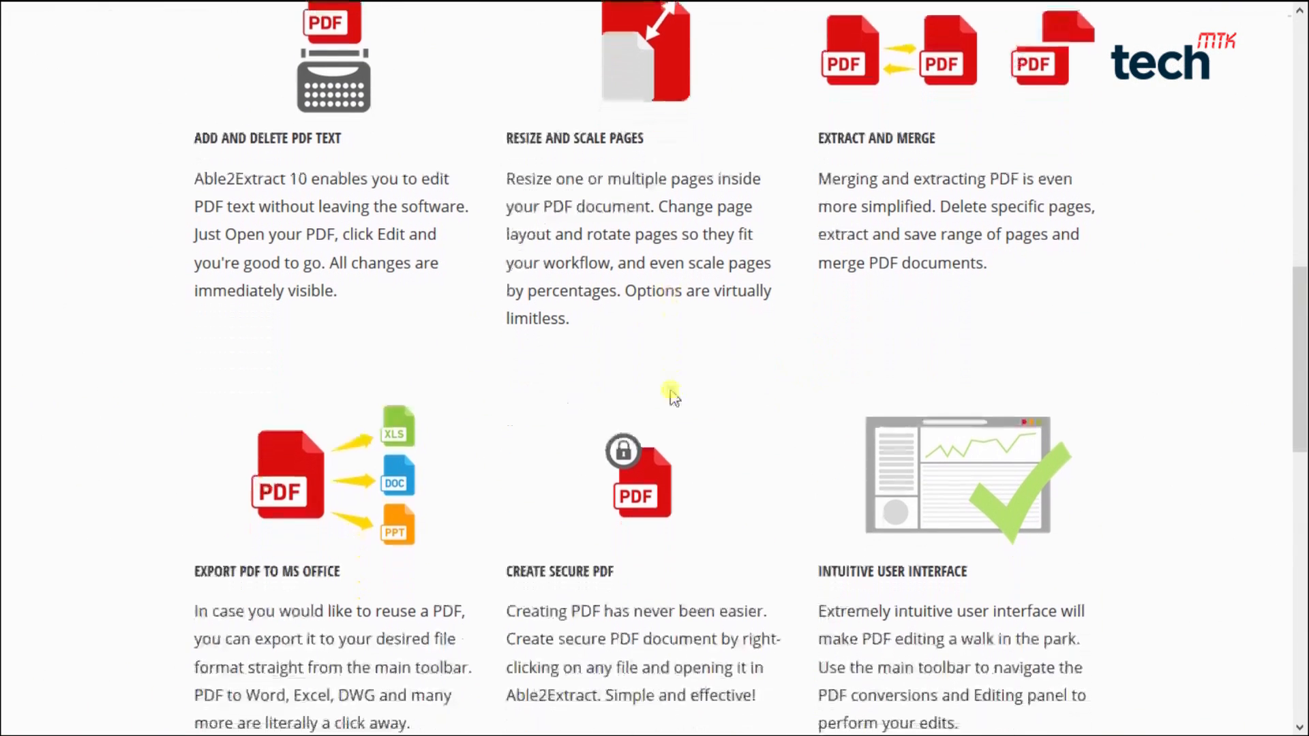
{"action": "scroll", "scroll_direction": "down", "scroll_amount": 3}
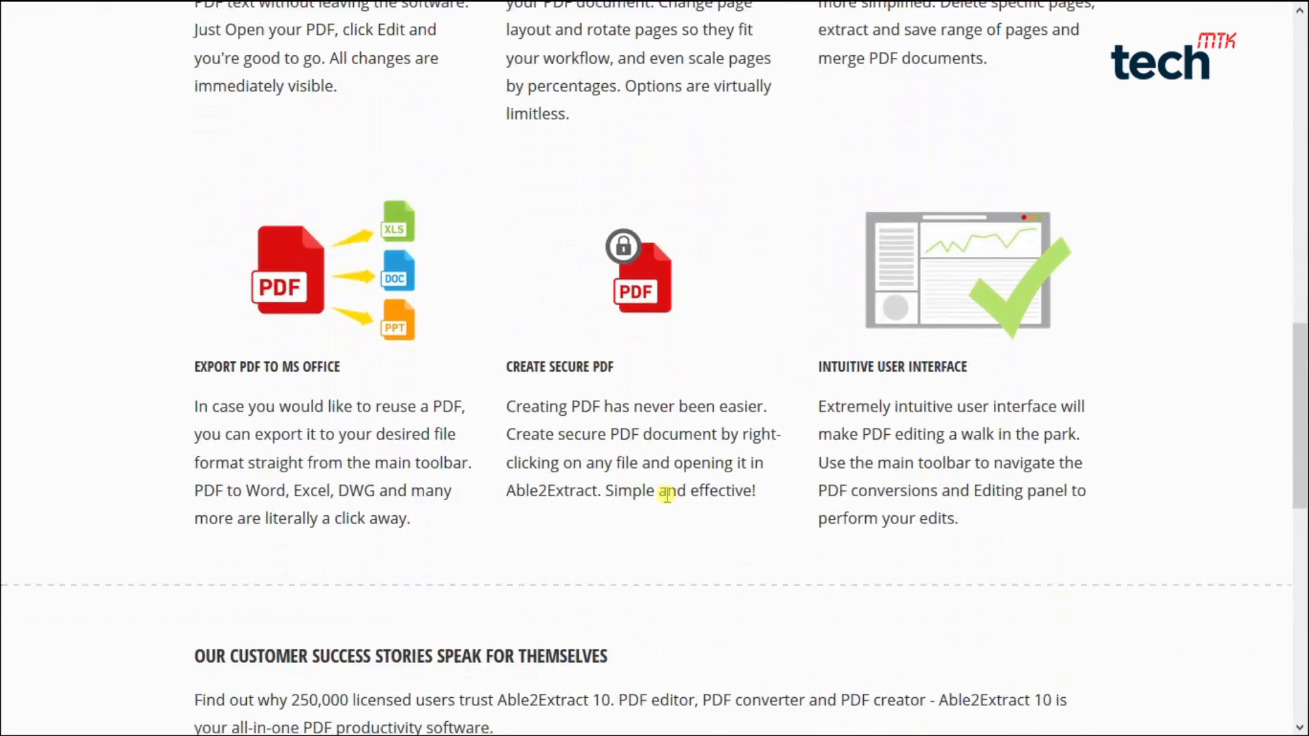
{"action": "scroll", "scroll_direction": "down", "scroll_amount": 3}
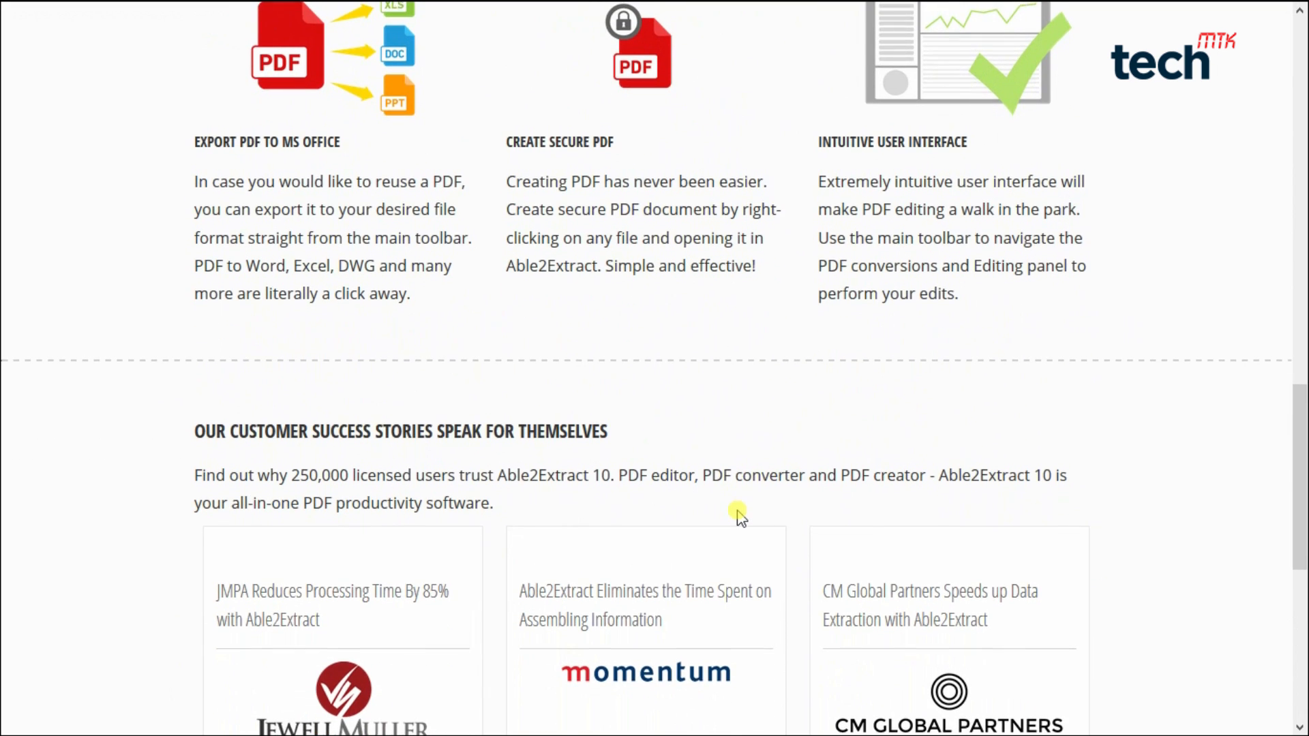
{"action": "scroll", "scroll_direction": "down", "scroll_amount": 3}
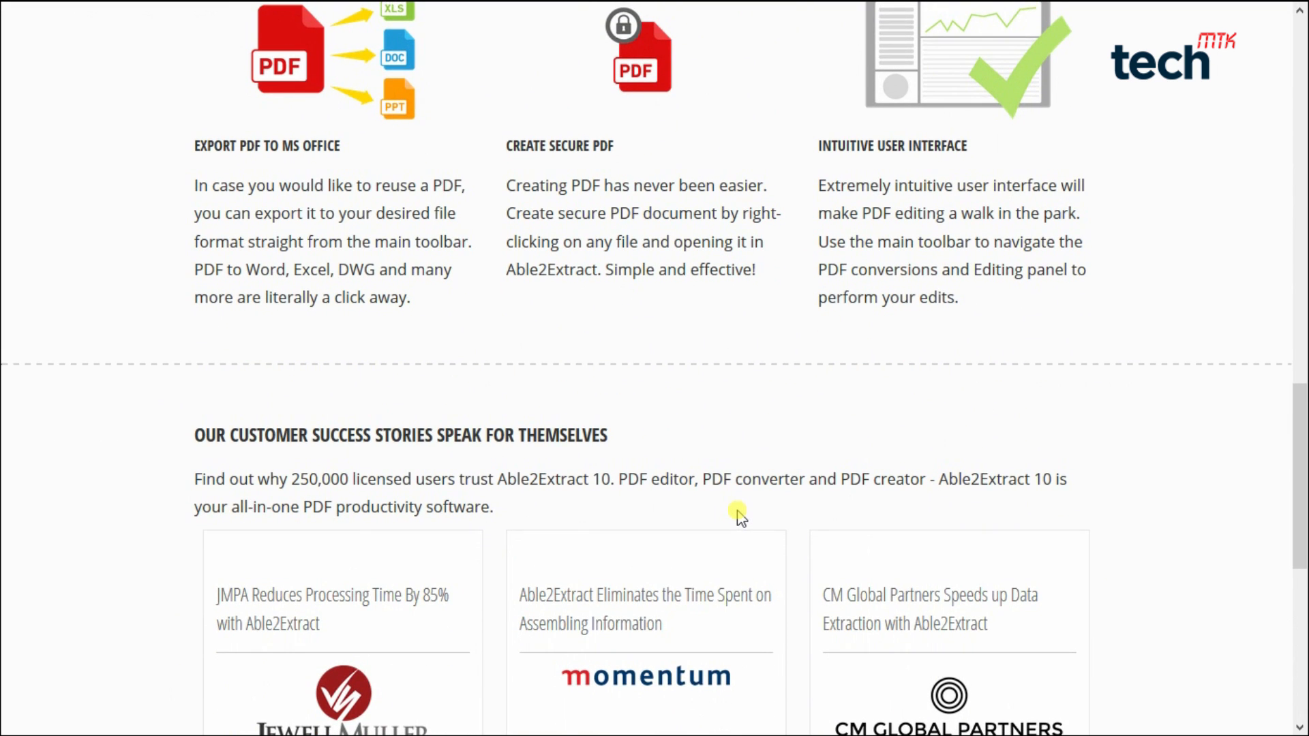
{"action": "scroll", "scroll_direction": "down", "scroll_amount": 3}
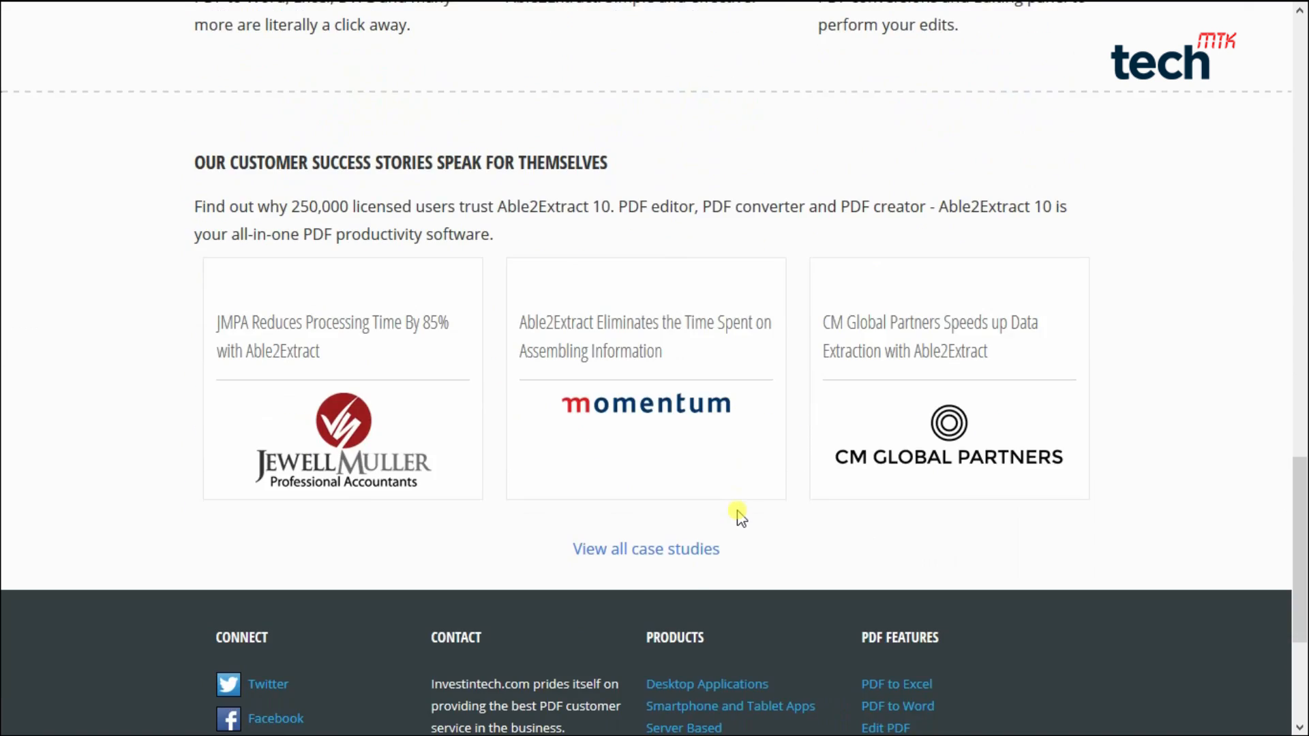
{"action": "scroll", "scroll_direction": "up", "scroll_amount": 3}
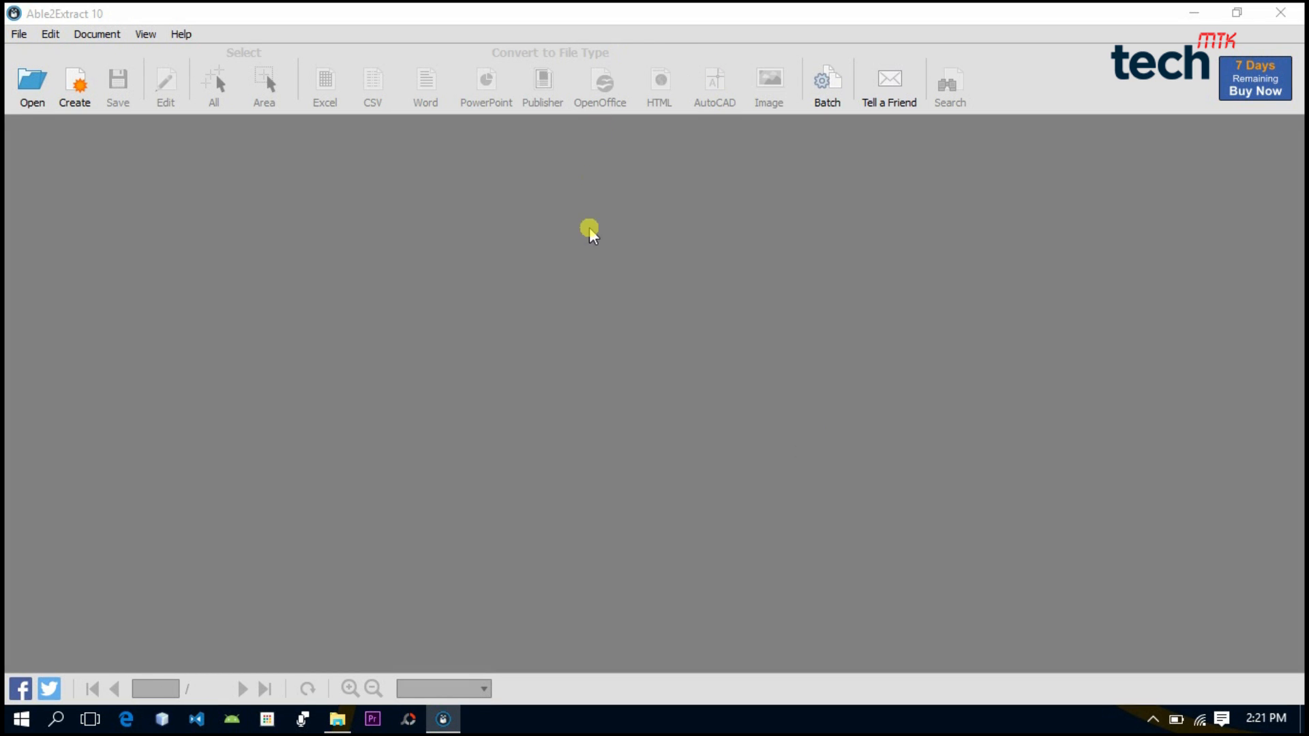
Open ProgrammingGuide_MultiWindow.pdf at page 3 in edit mode
{"action": "left_click", "coordinate": [32, 83]}
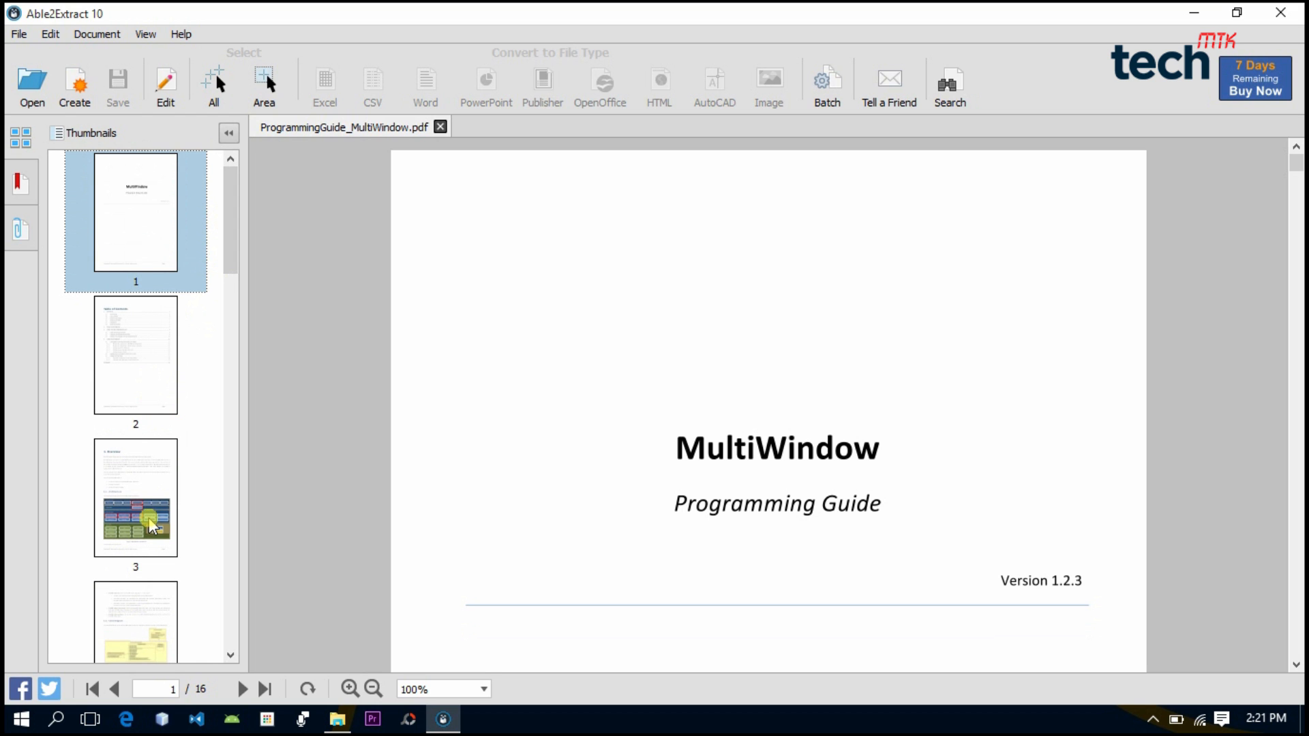
{"action": "left_click", "coordinate": [135, 497]}
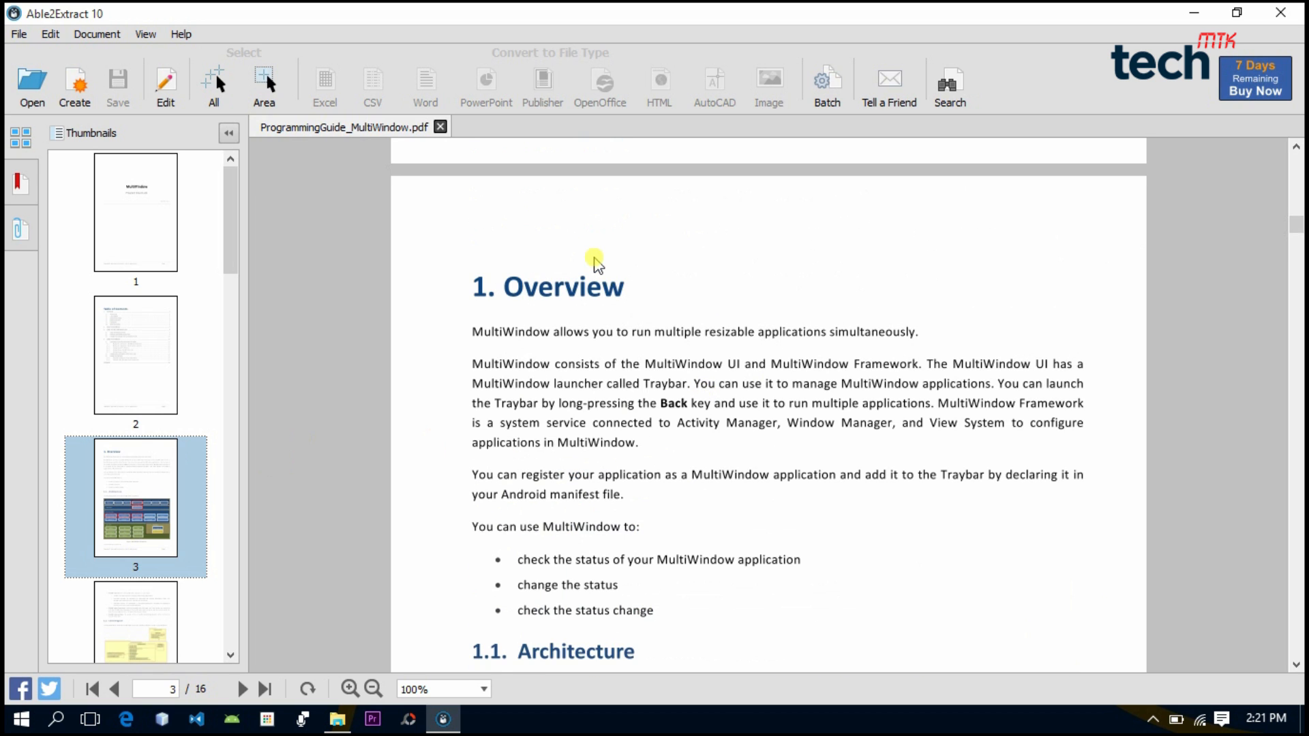
{"action": "mouse_move", "coordinate": [198, 130]}
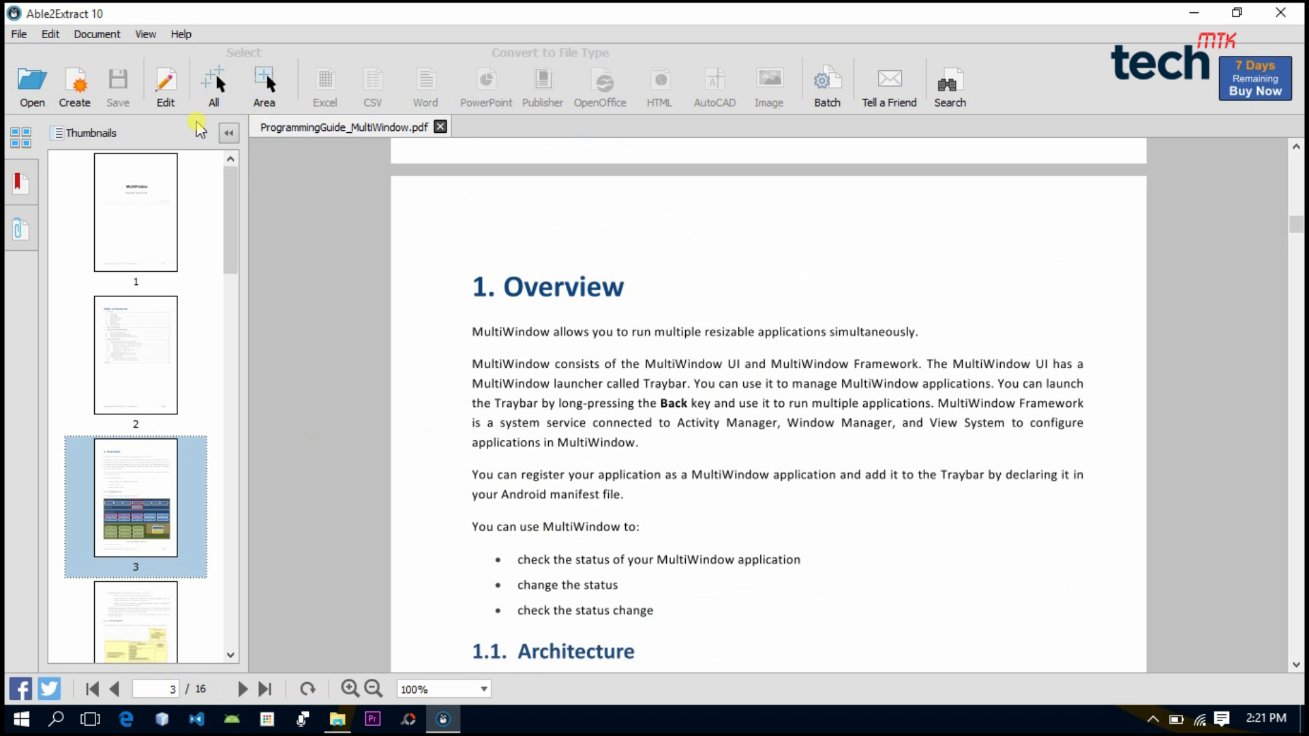
{"action": "left_click", "coordinate": [164, 86]}
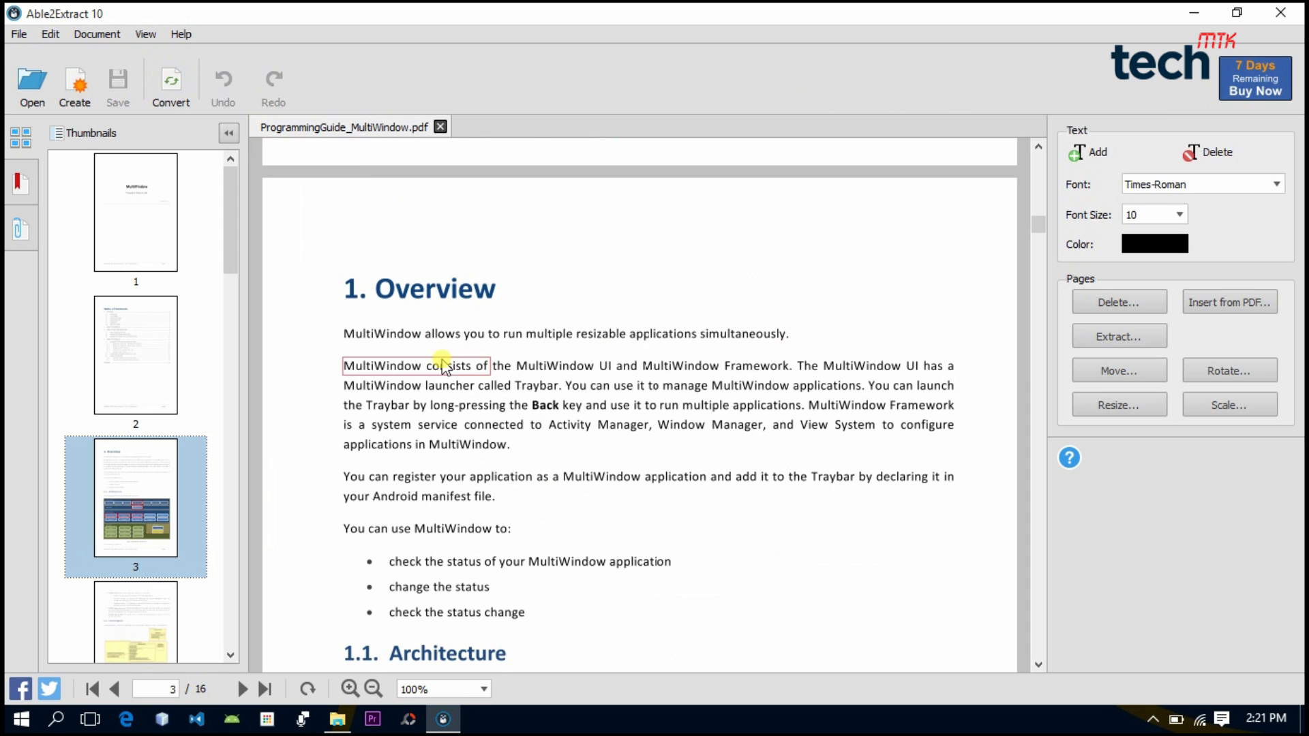
Set the 'run multiple resizable applications simultaneously' sentence on page 3 to Helvetica
{"action": "left_click", "coordinate": [484, 338]}
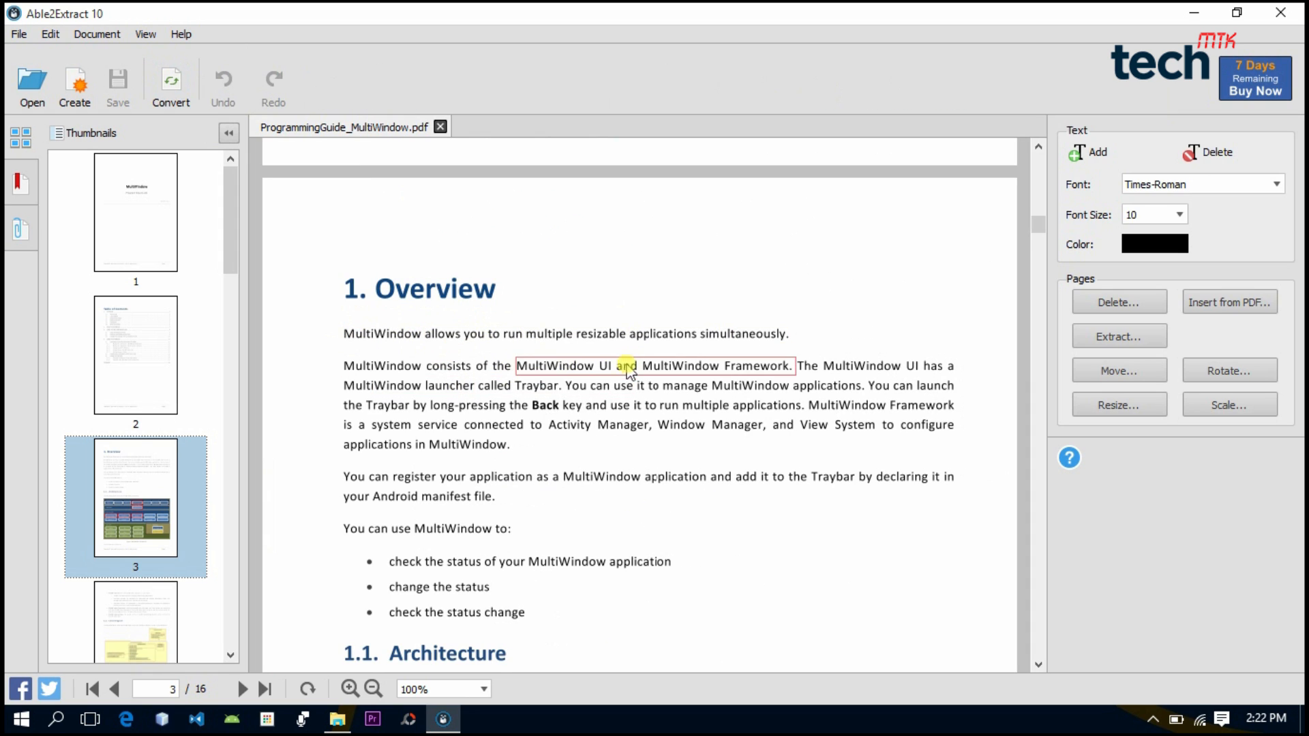
{"action": "left_click", "coordinate": [603, 333]}
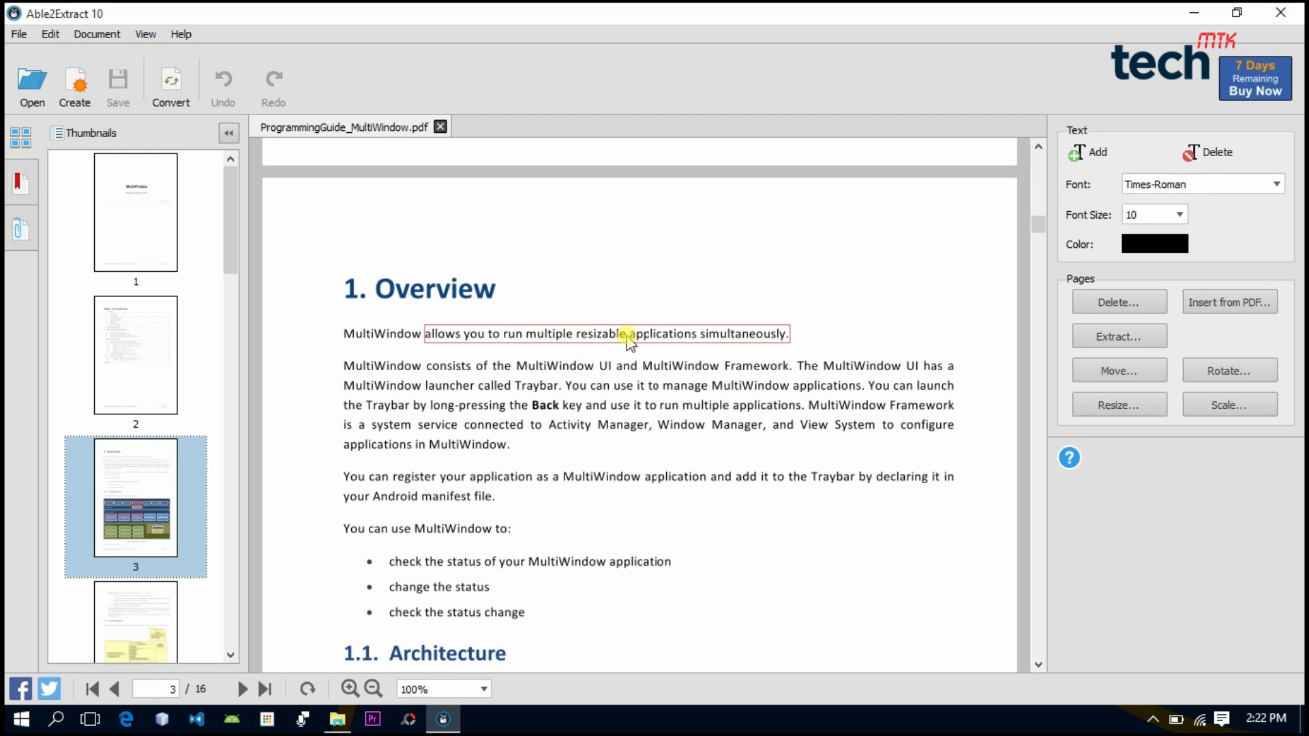
{"action": "left_click", "coordinate": [605, 333]}
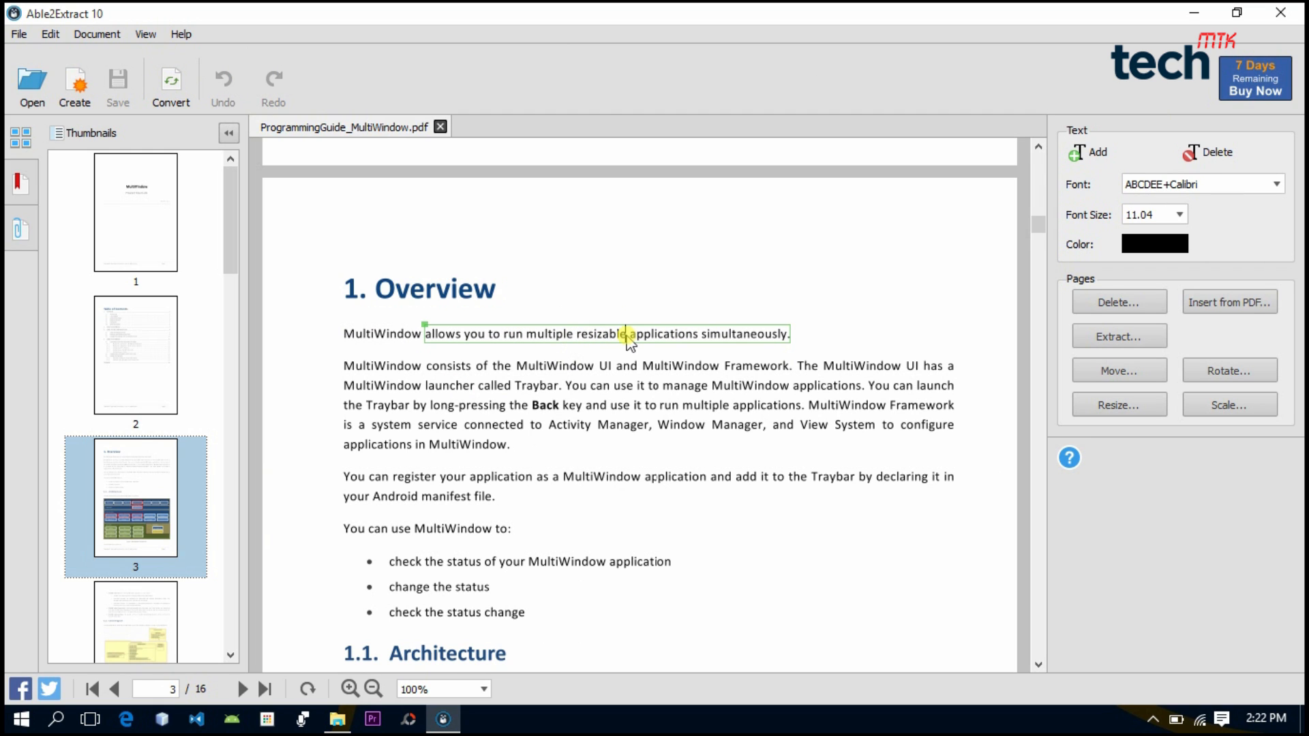
{"action": "mouse_move", "coordinate": [878, 253]}
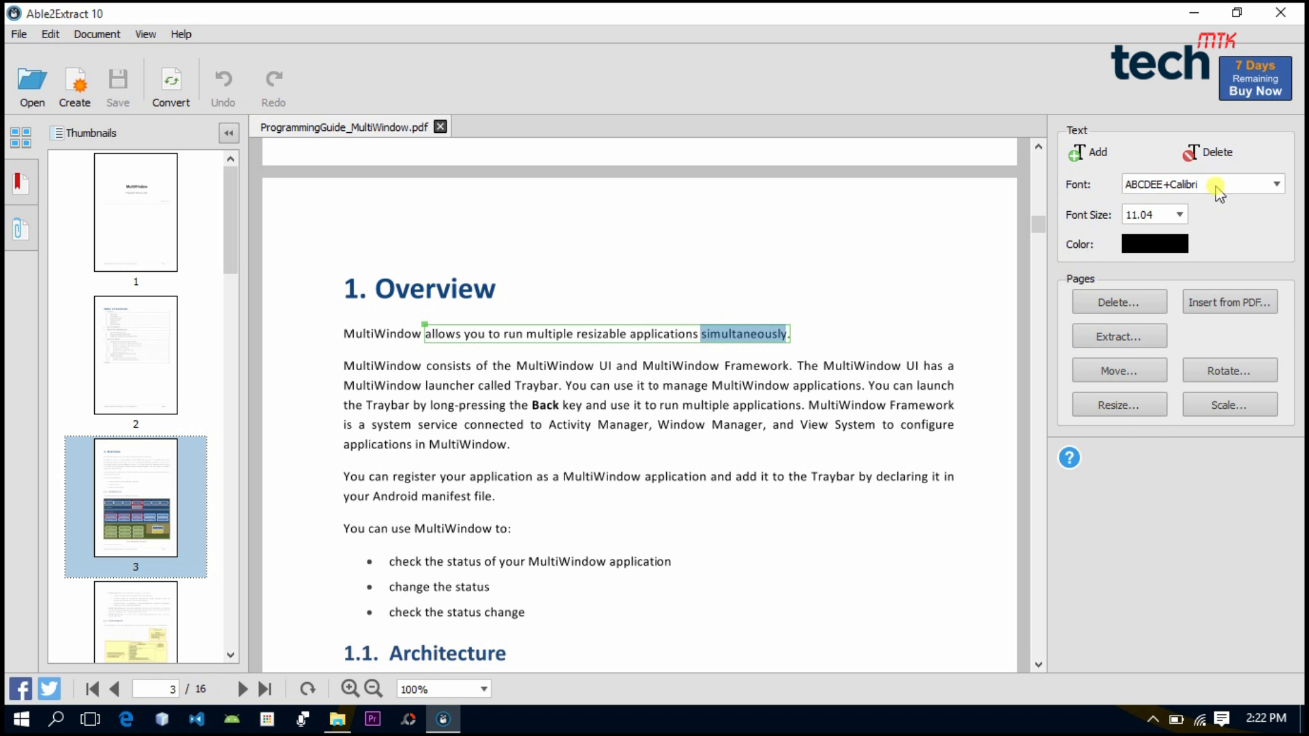
{"action": "left_click", "coordinate": [1275, 183]}
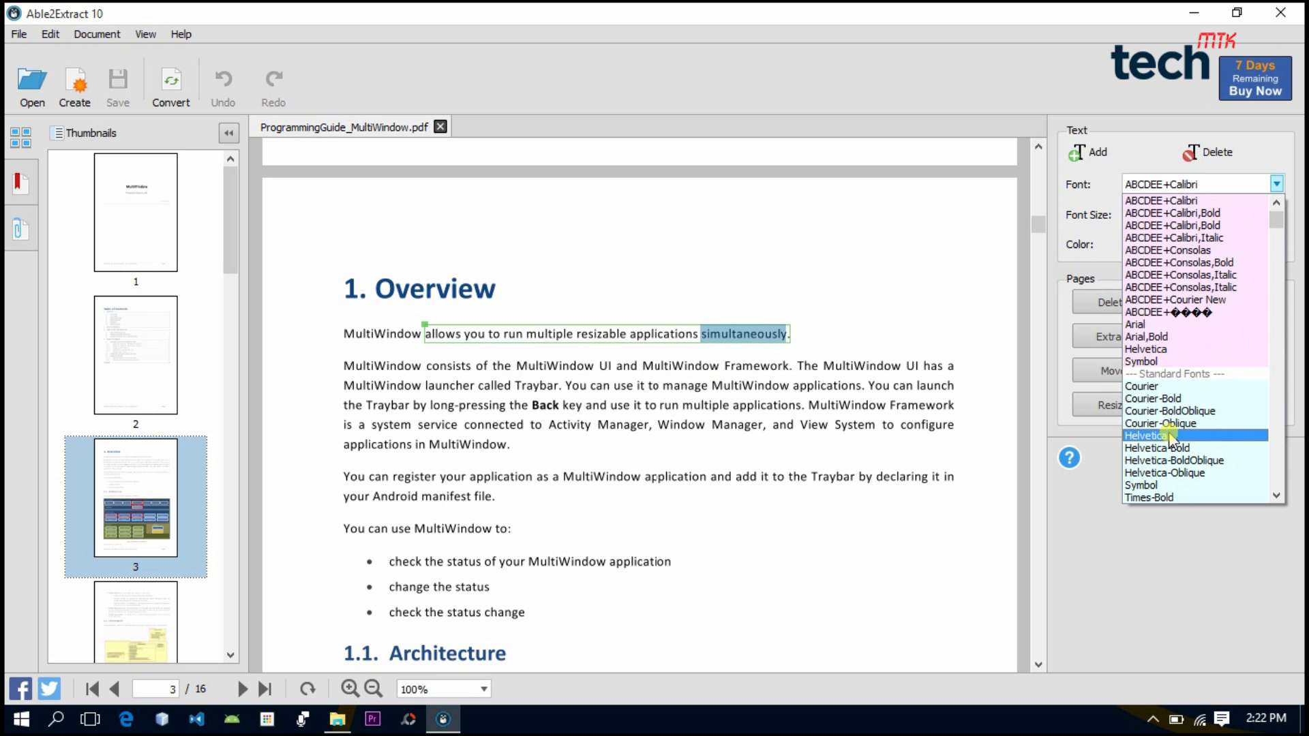
{"action": "left_click", "coordinate": [1152, 435]}
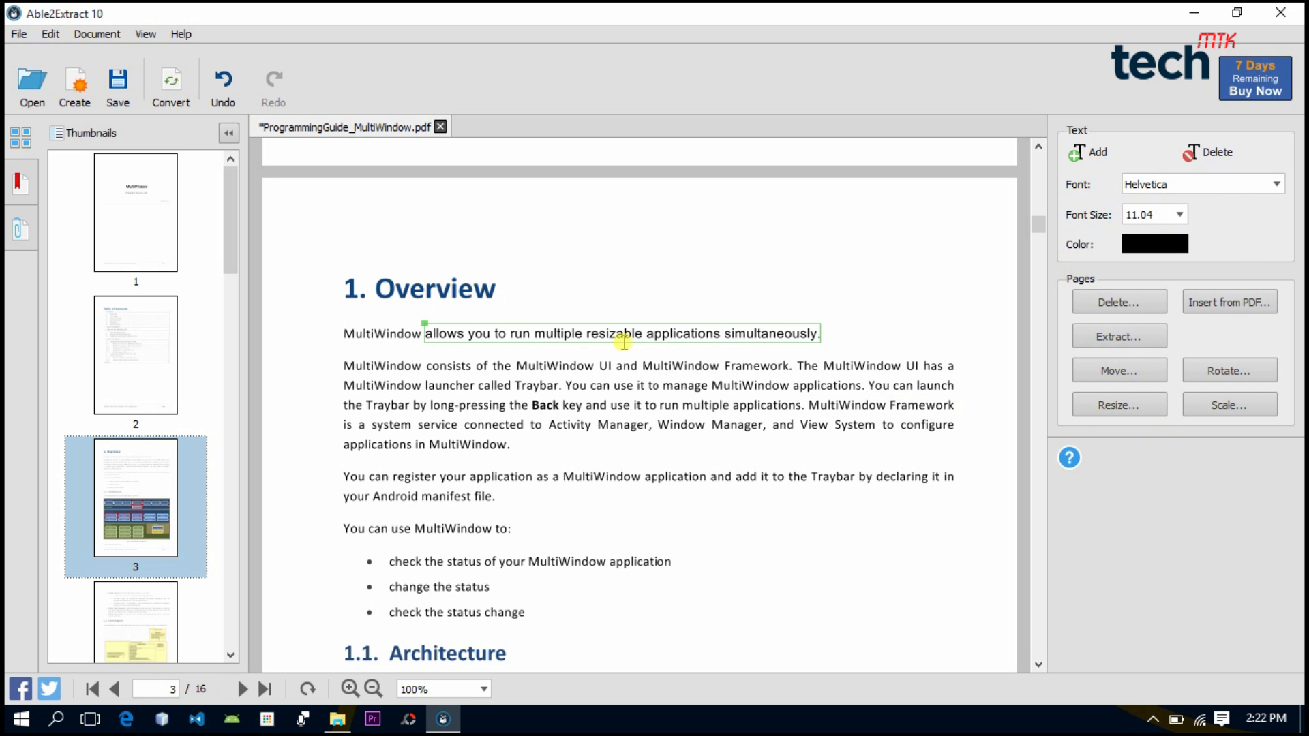
{"action": "scroll", "scroll_direction": "down", "scroll_amount": 3}
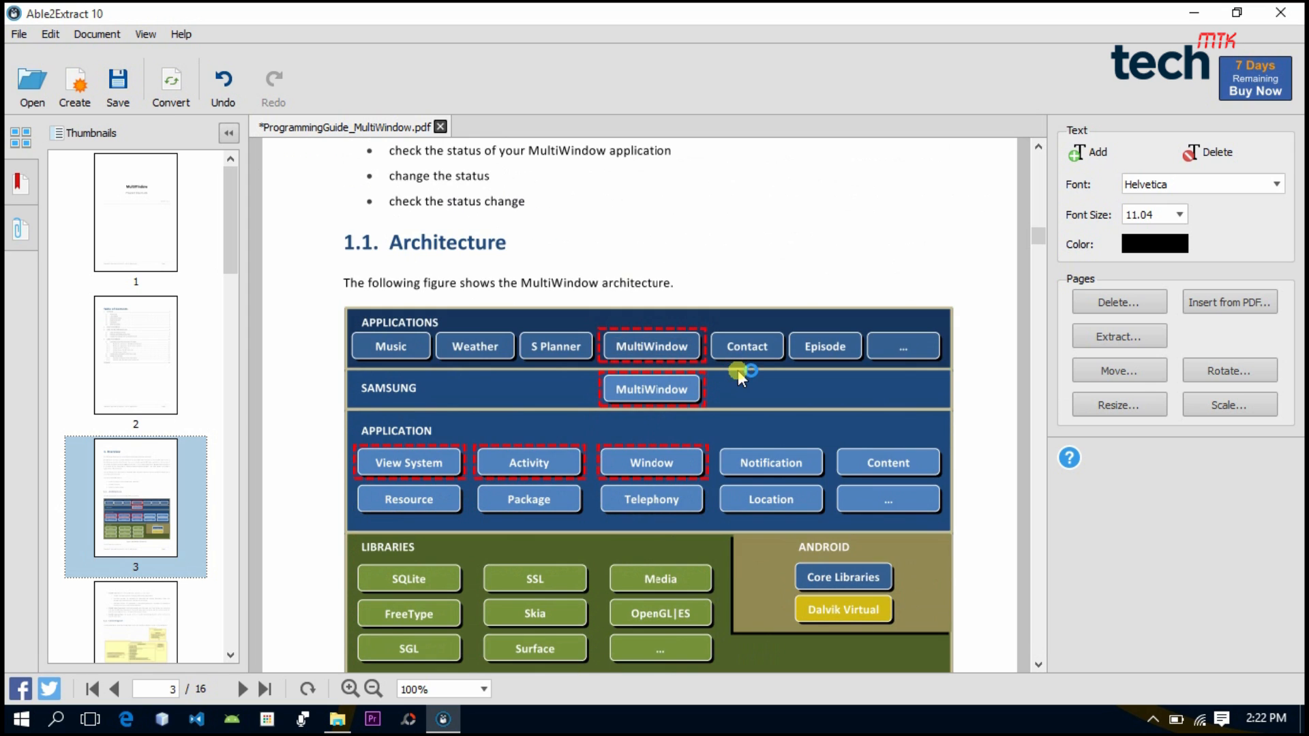
{"action": "mouse_move", "coordinate": [606, 415]}
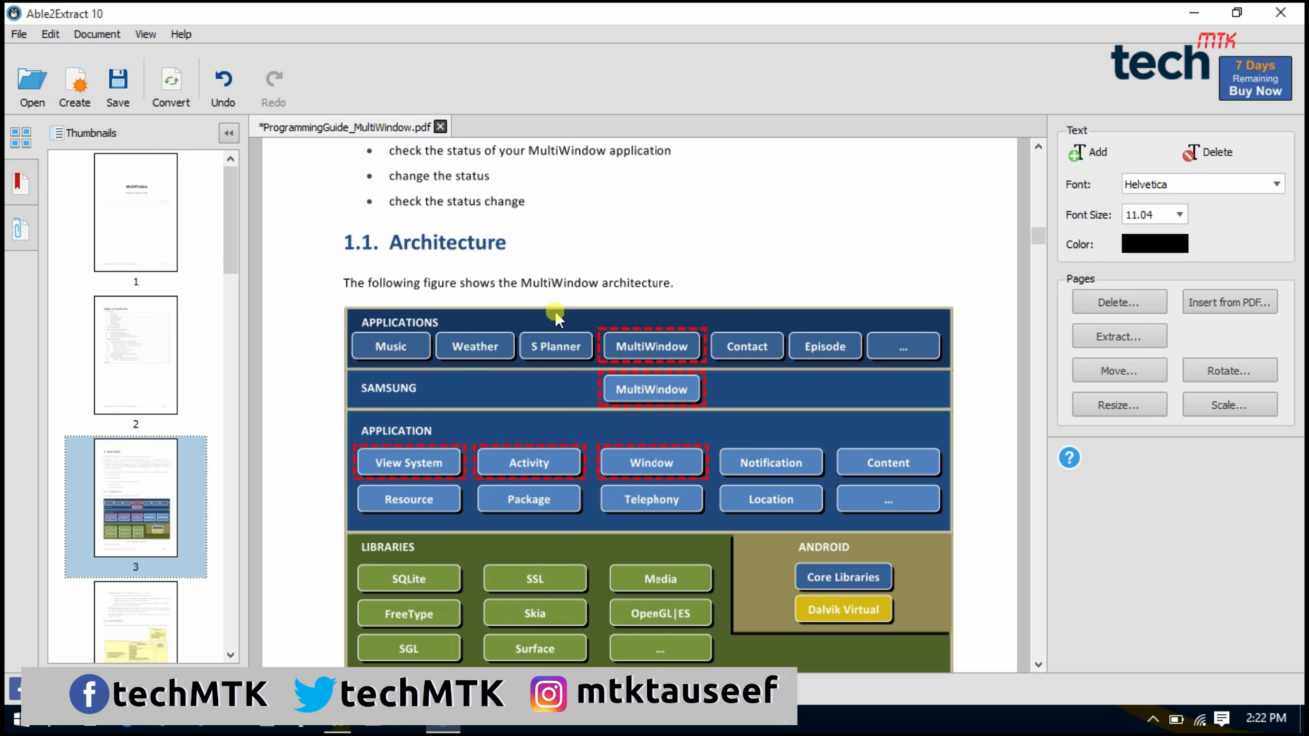
{"action": "mouse_move", "coordinate": [1152, 371]}
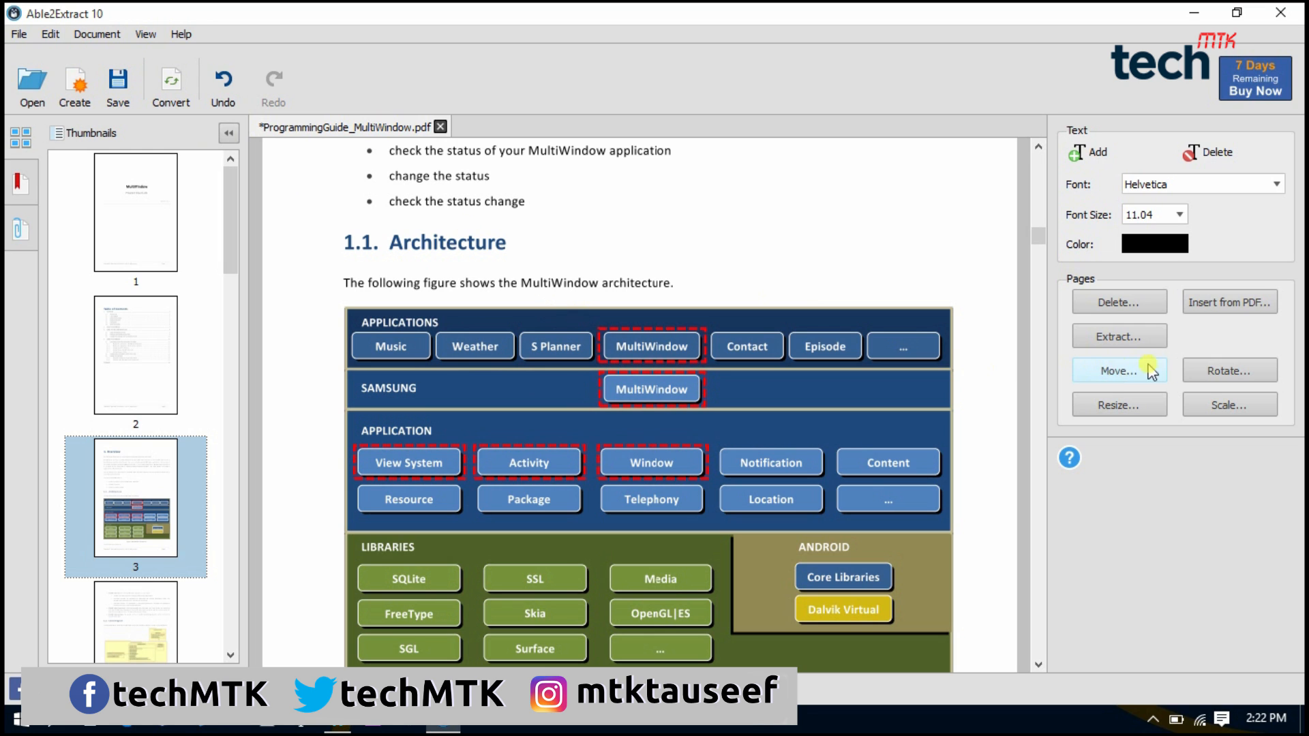
{"action": "mouse_move", "coordinate": [1139, 409]}
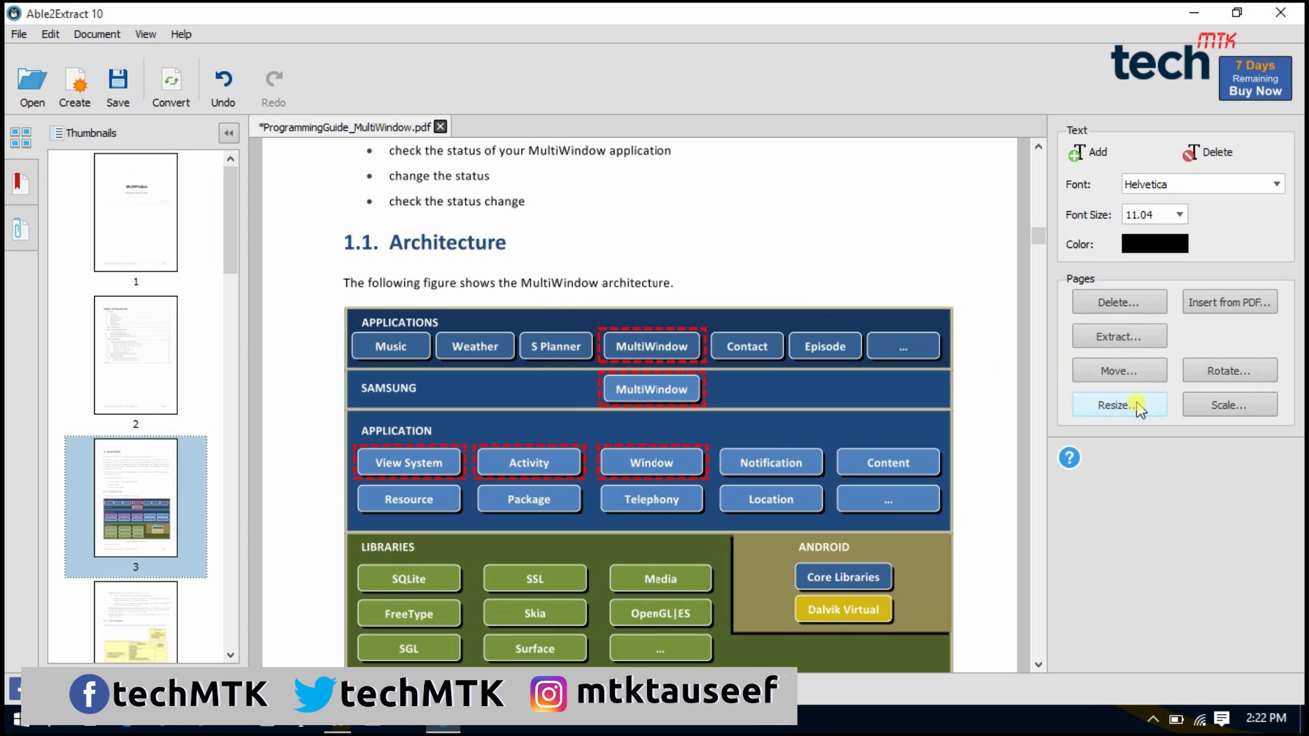
Exit edit mode, returning to the conversion view of the modified PDF
{"action": "left_click", "coordinate": [1119, 405]}
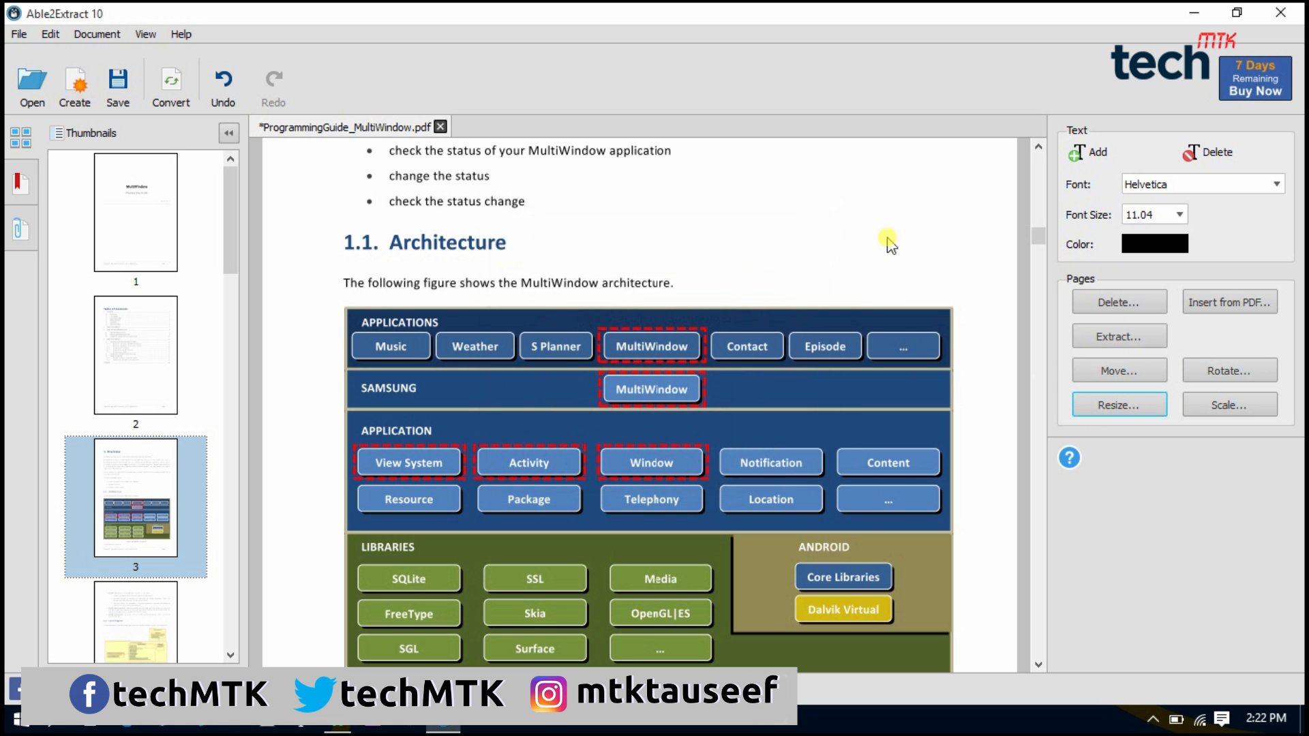
{"action": "mouse_move", "coordinate": [833, 257]}
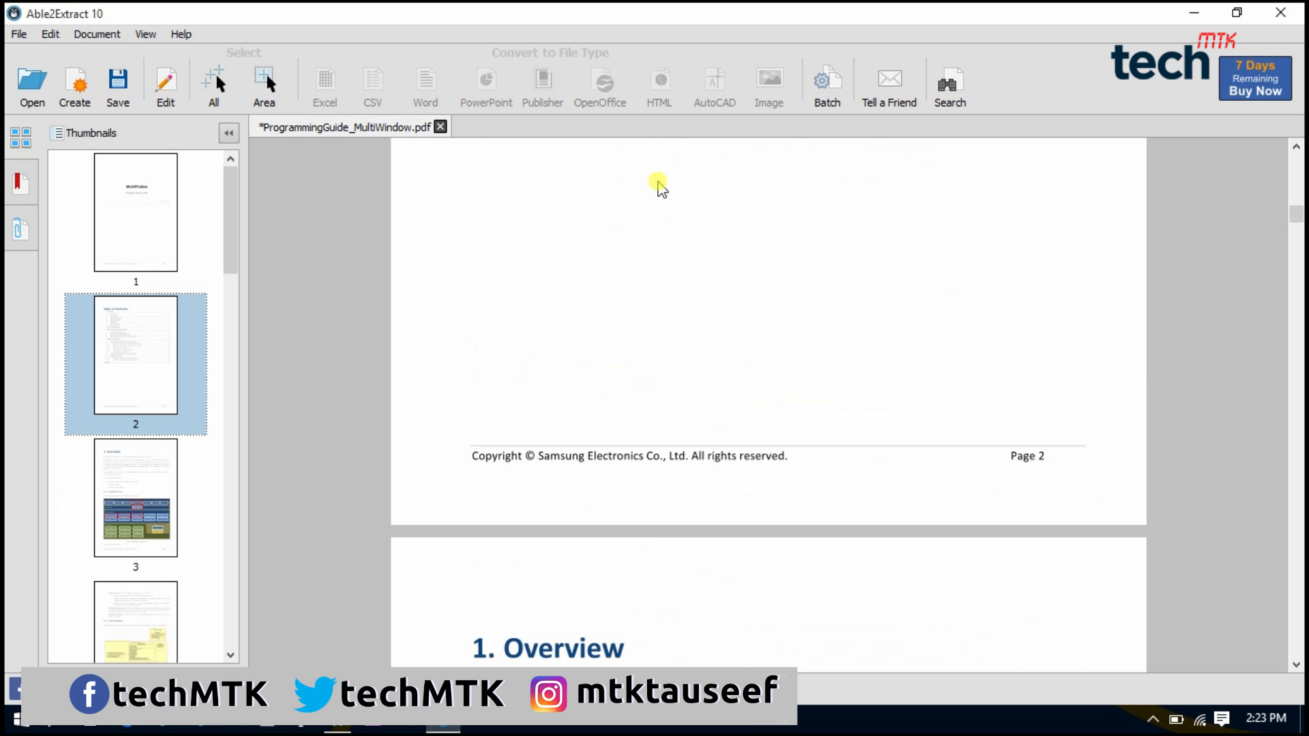
Scroll to the table of contents and browse the Edit and Document menus
{"action": "scroll", "scroll_direction": "down", "scroll_amount": 3}
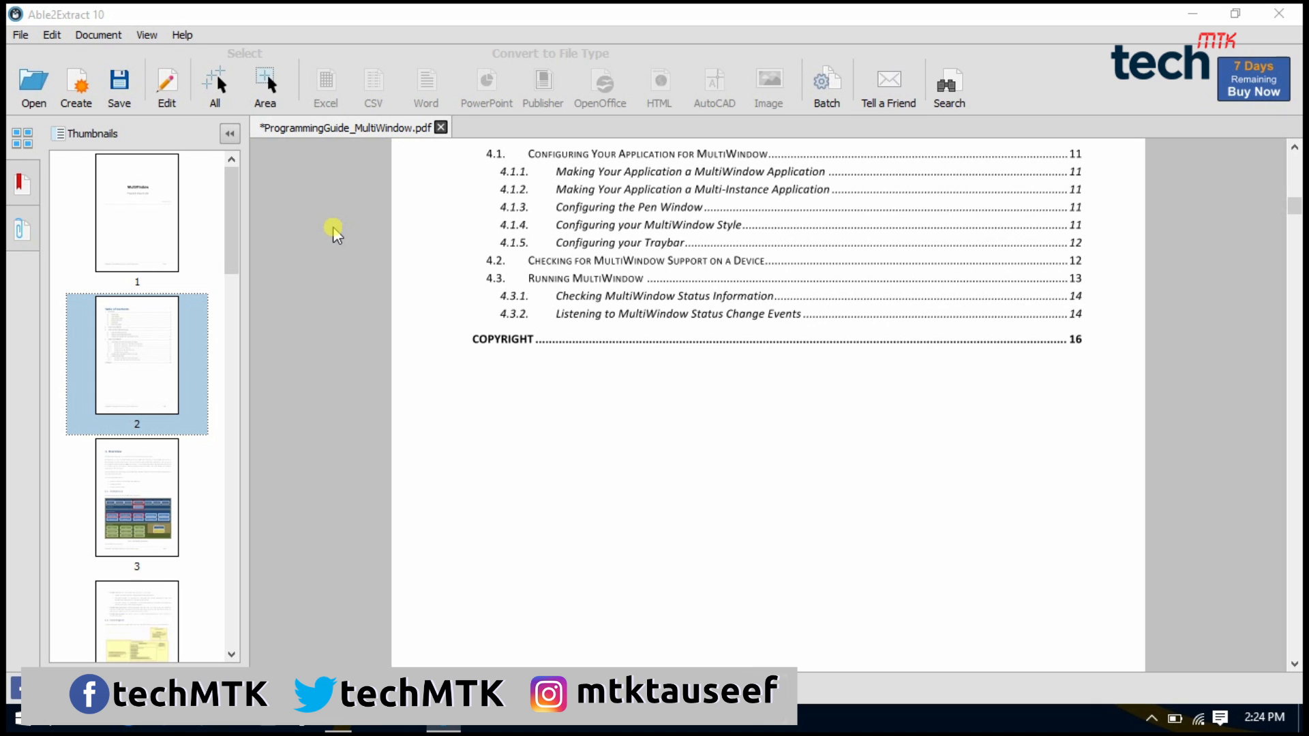
{"action": "mouse_move", "coordinate": [105, 18]}
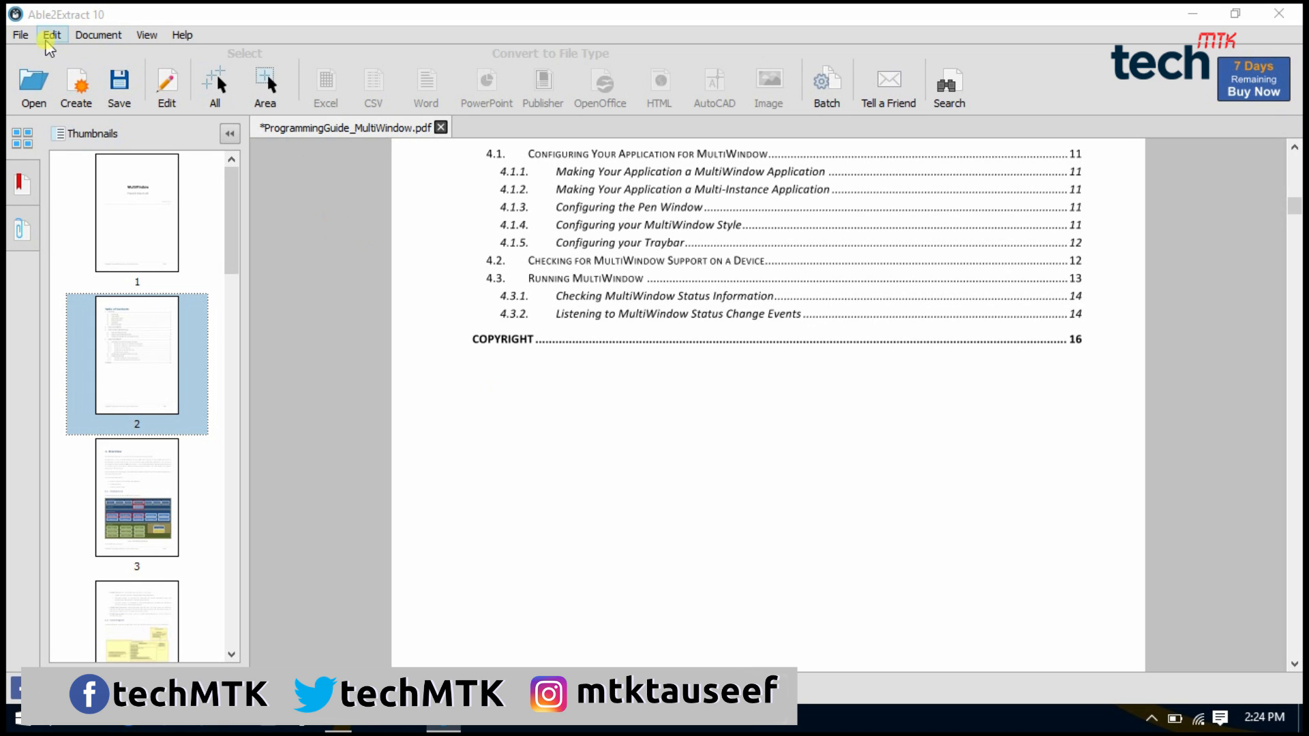
{"action": "left_click", "coordinate": [51, 34]}
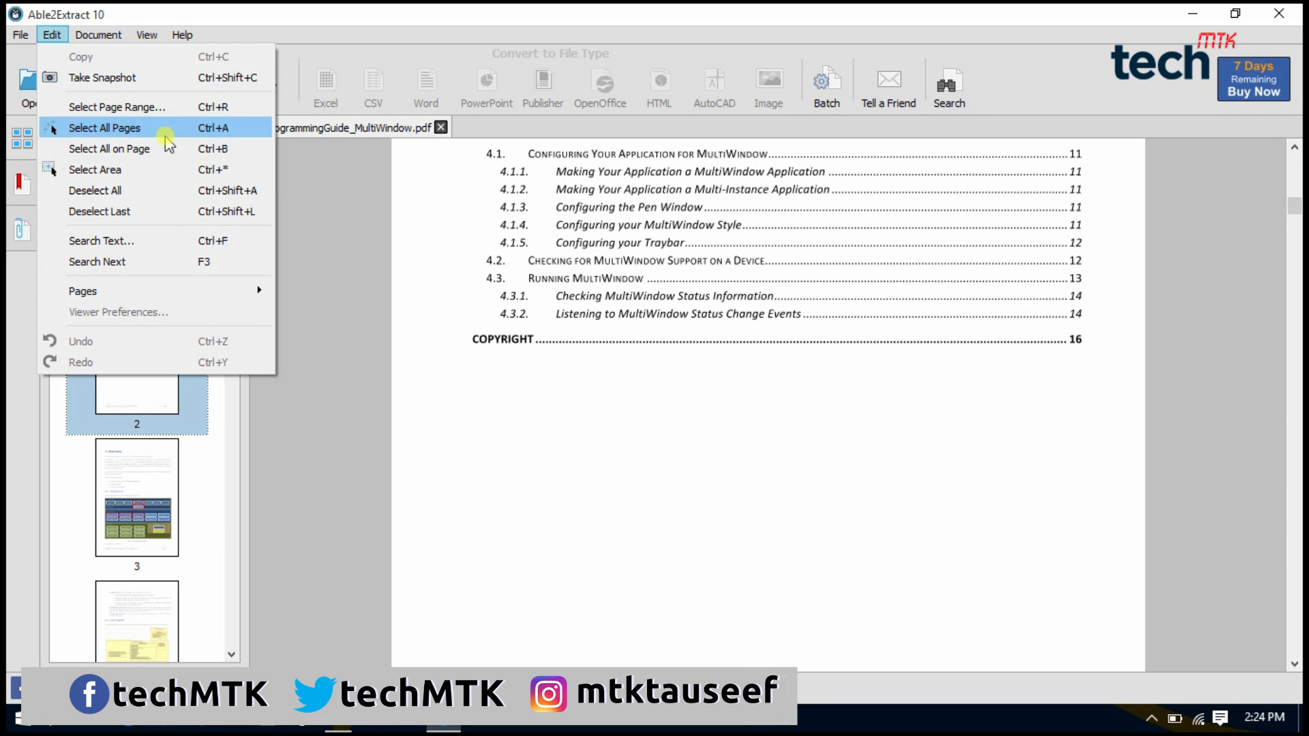
{"action": "mouse_move", "coordinate": [94, 169]}
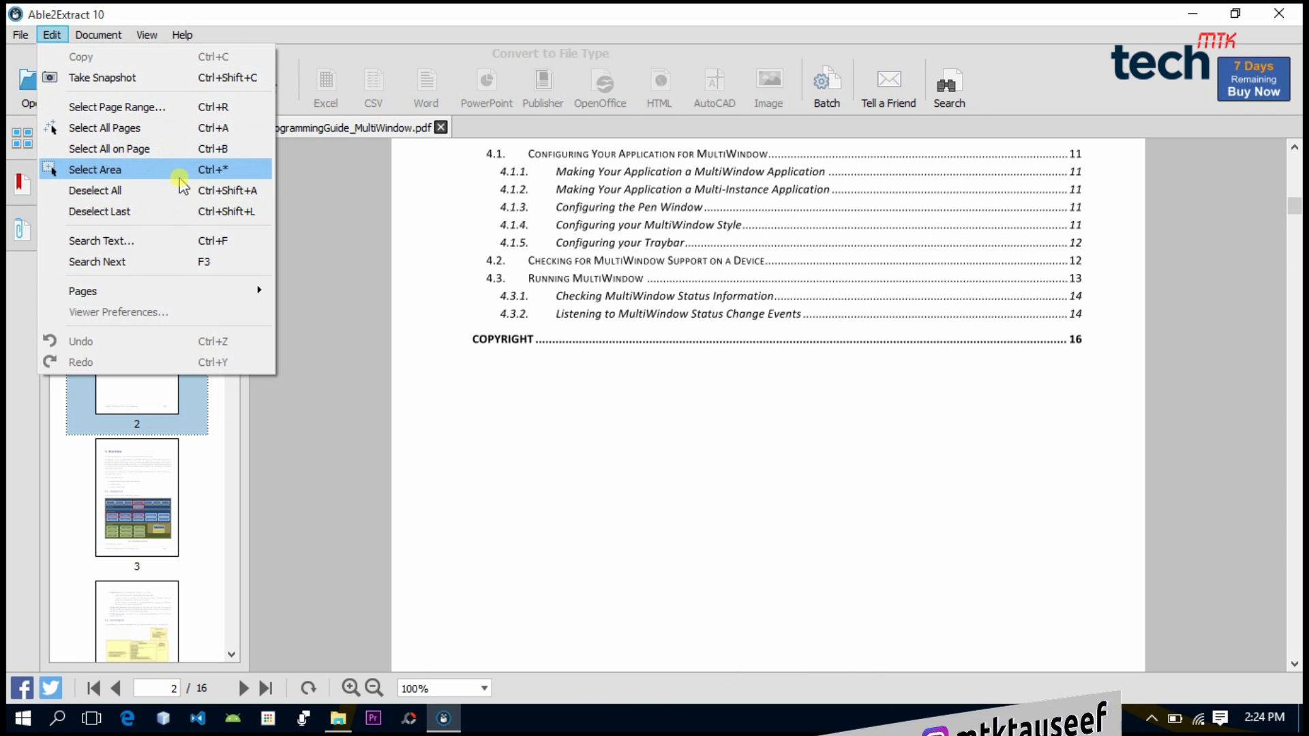
{"action": "mouse_move", "coordinate": [83, 290]}
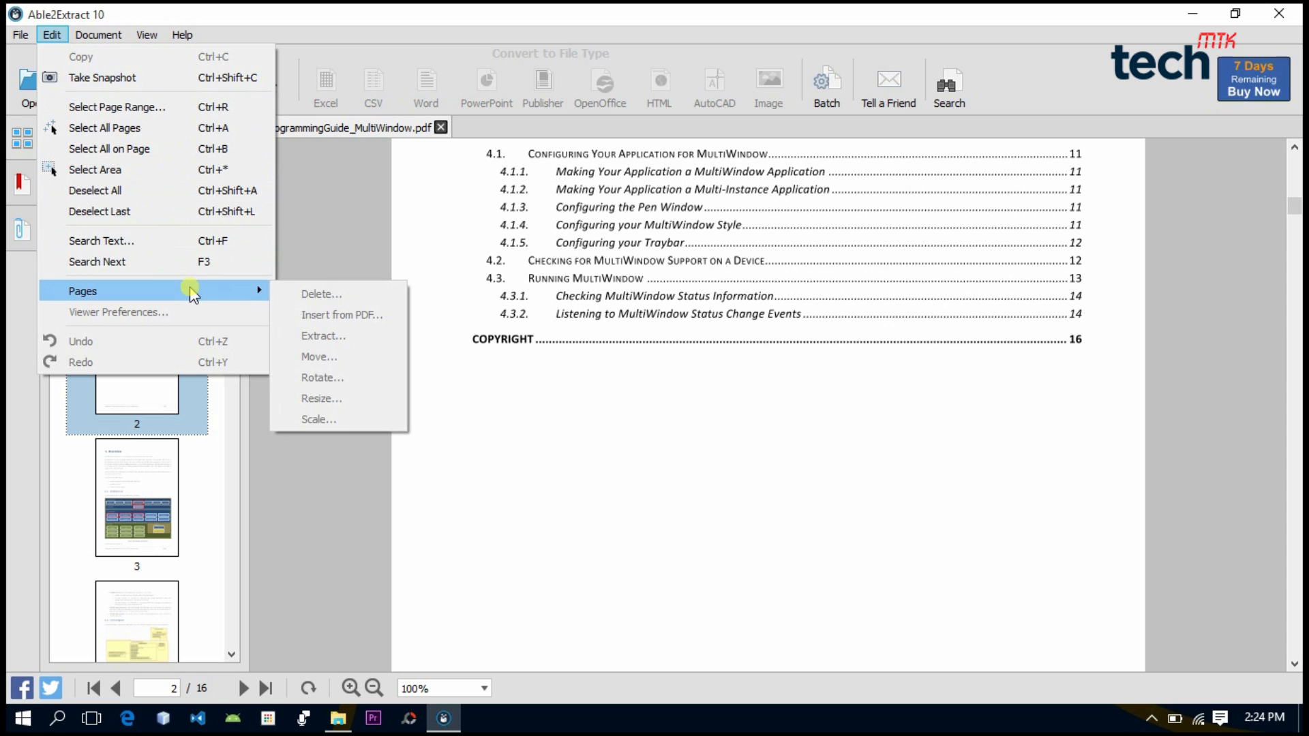
{"action": "mouse_move", "coordinate": [284, 306]}
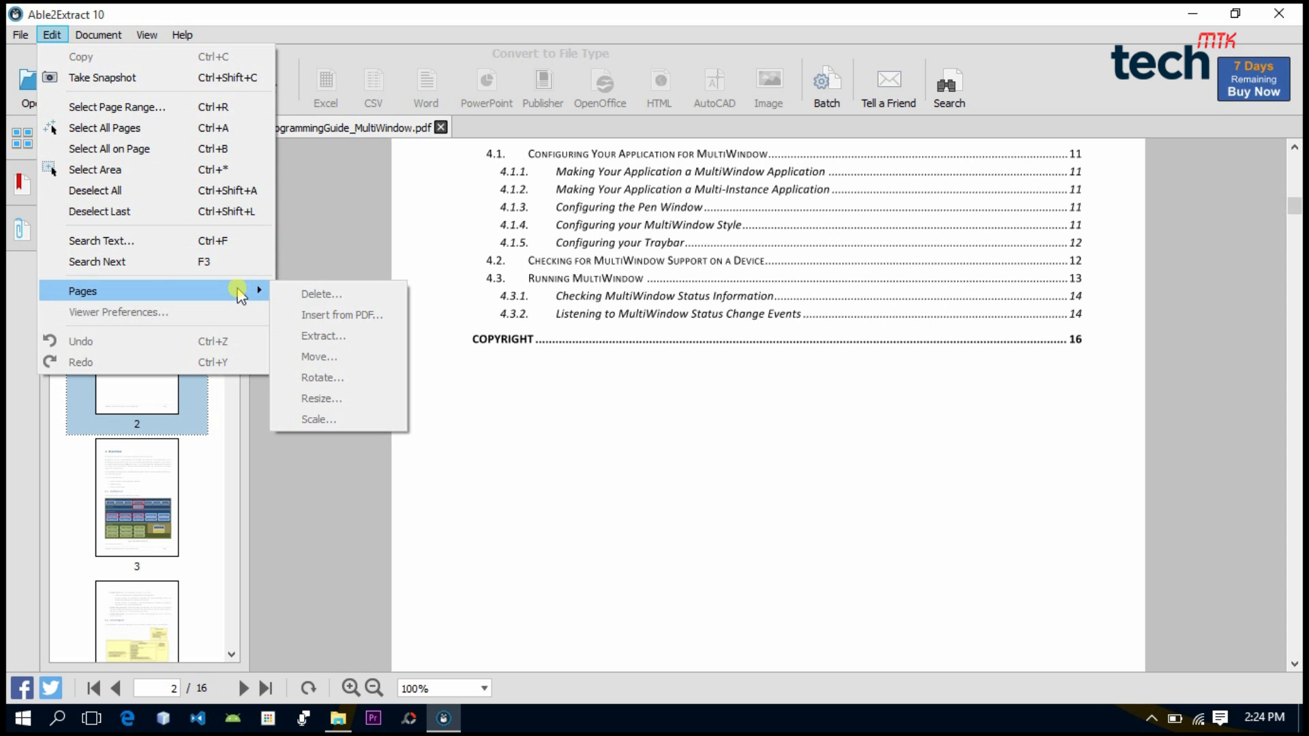
{"action": "mouse_move", "coordinate": [651, 276]}
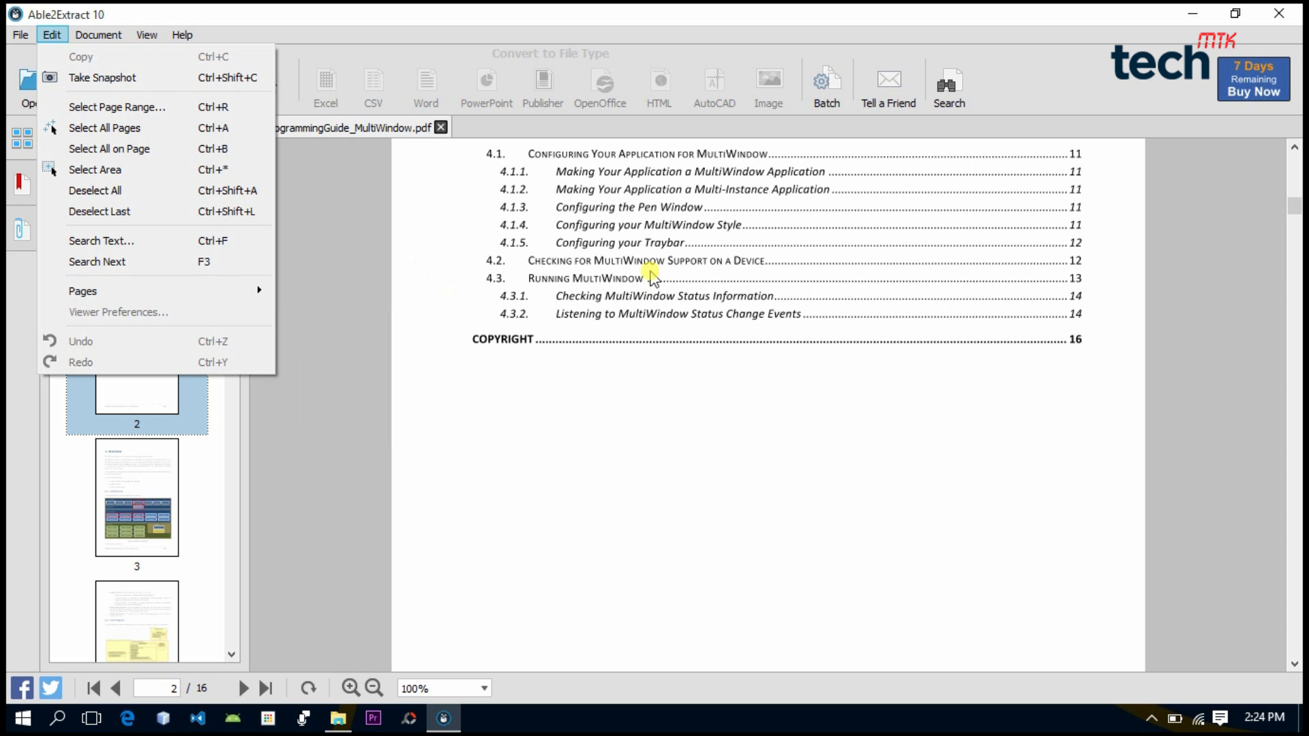
{"action": "left_click", "coordinate": [98, 34]}
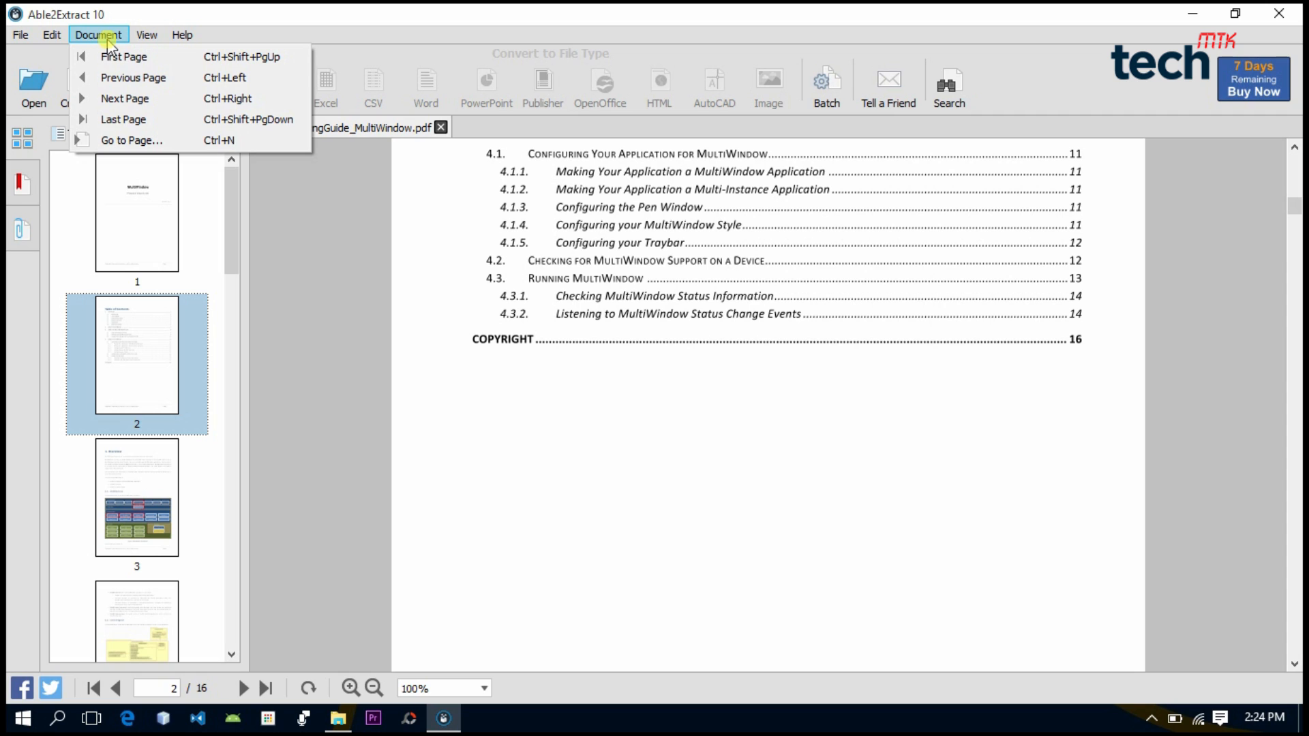
Open PDF Creation Options from the View menu
{"action": "left_click", "coordinate": [145, 34]}
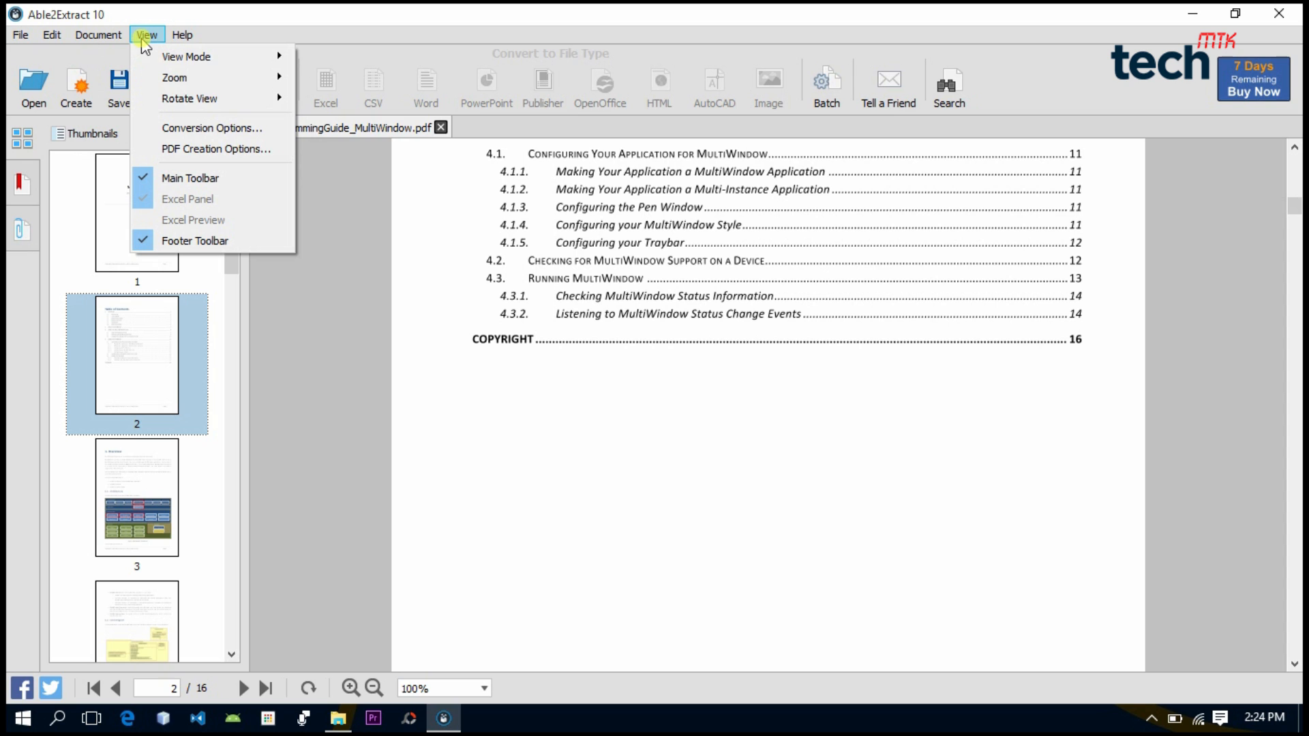
{"action": "mouse_move", "coordinate": [225, 148]}
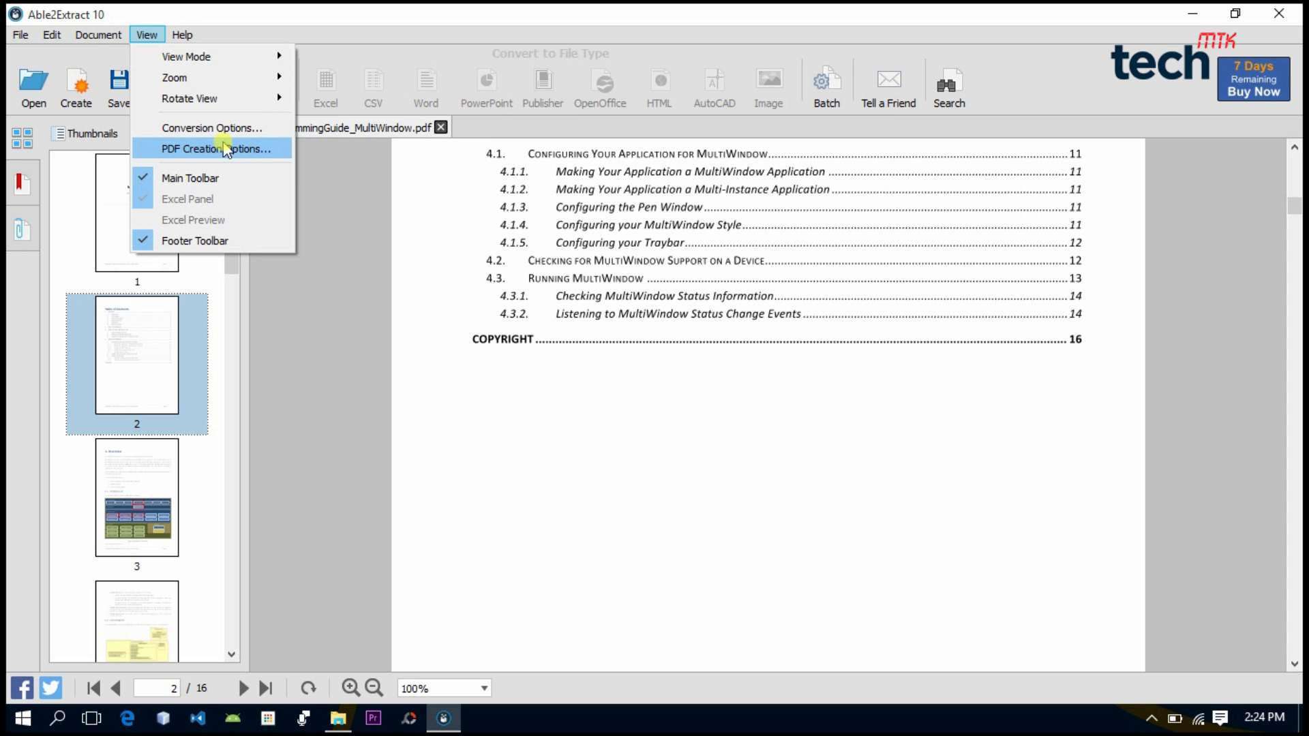
{"action": "left_click", "coordinate": [219, 149]}
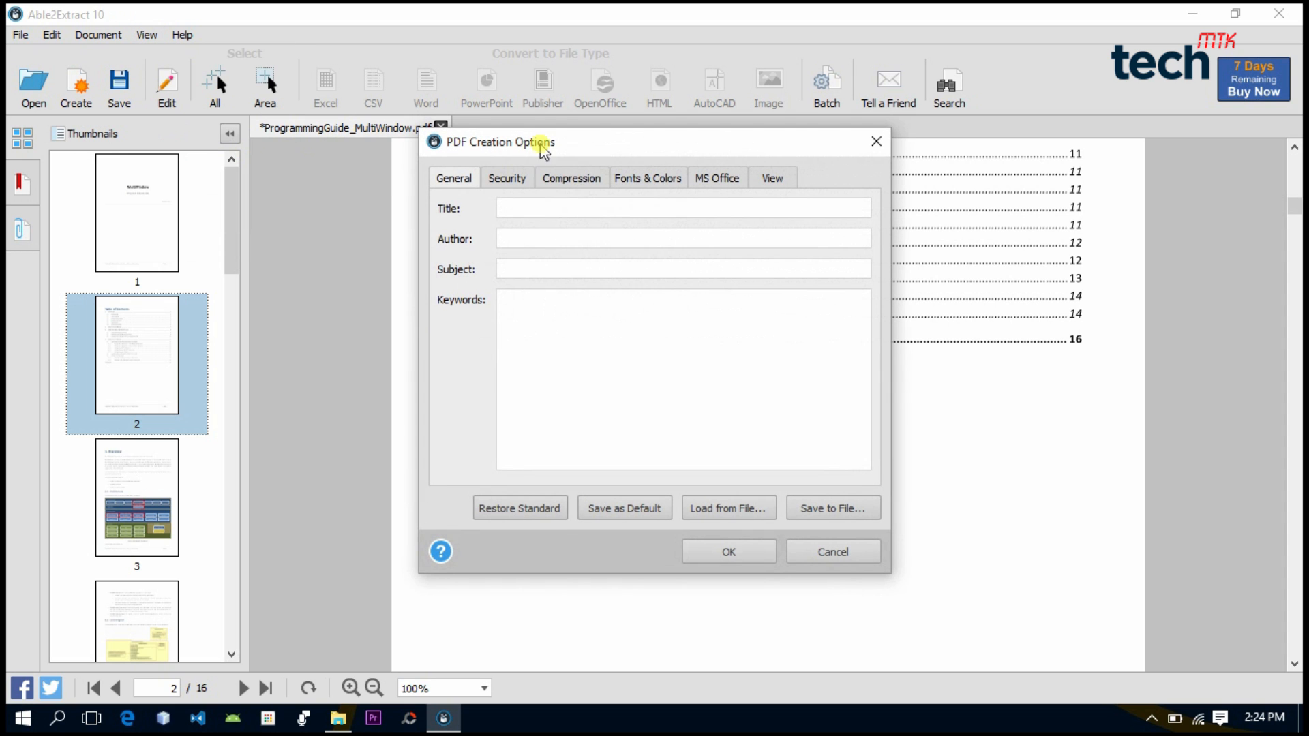
{"action": "mouse_move", "coordinate": [550, 210]}
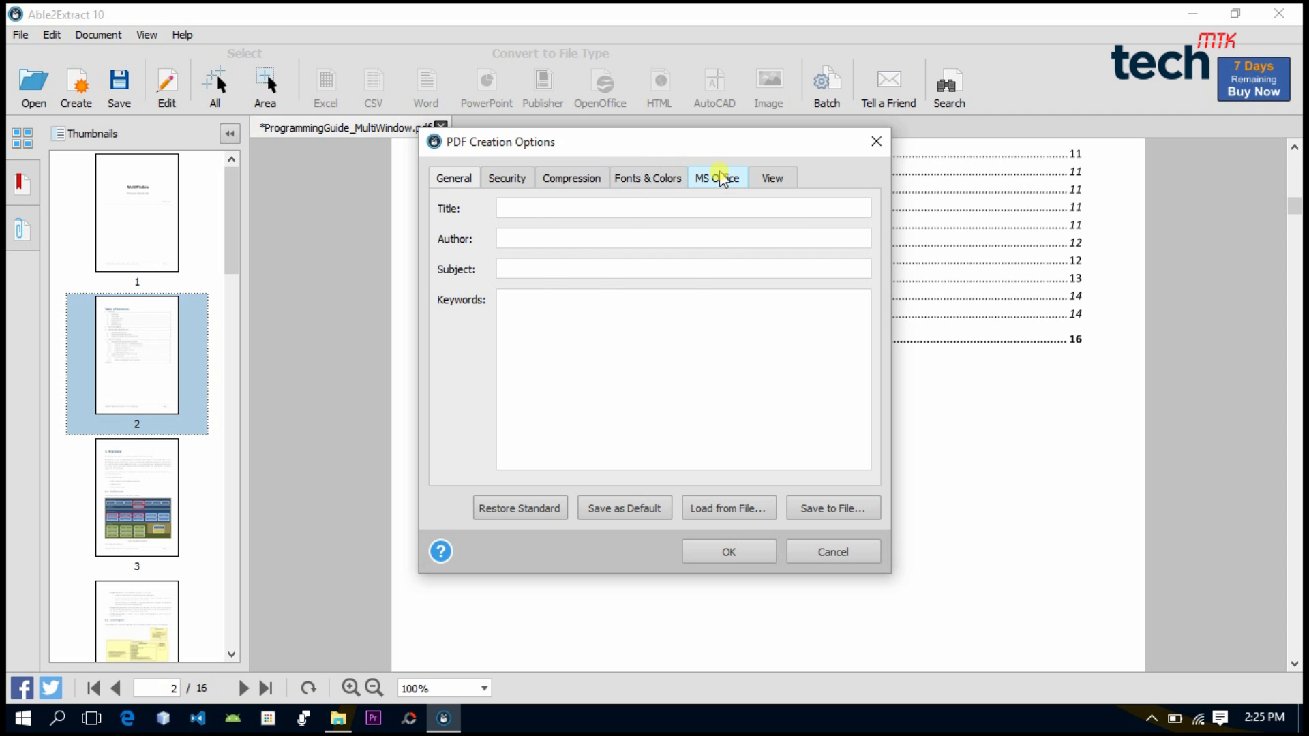
Review the MS Office settings in PDF Creation Options, then close the dialog
{"action": "left_click", "coordinate": [648, 178]}
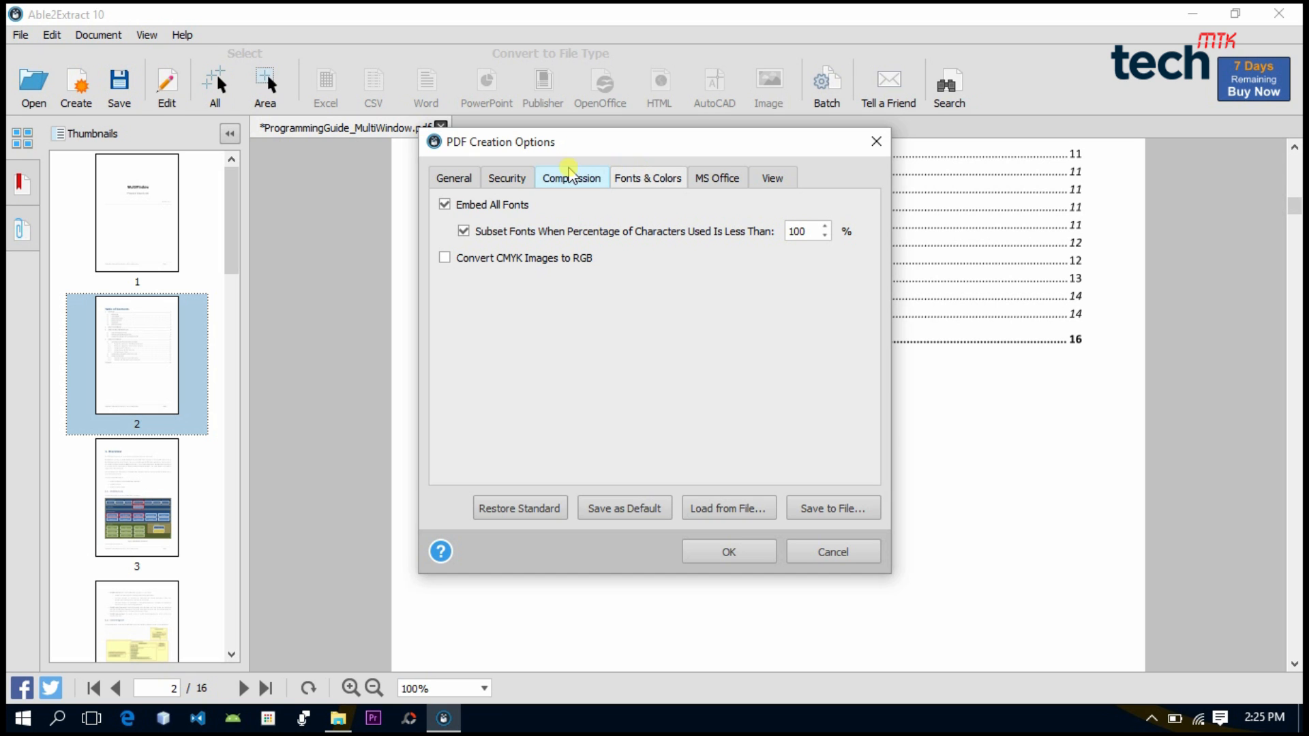
{"action": "left_click", "coordinate": [832, 551]}
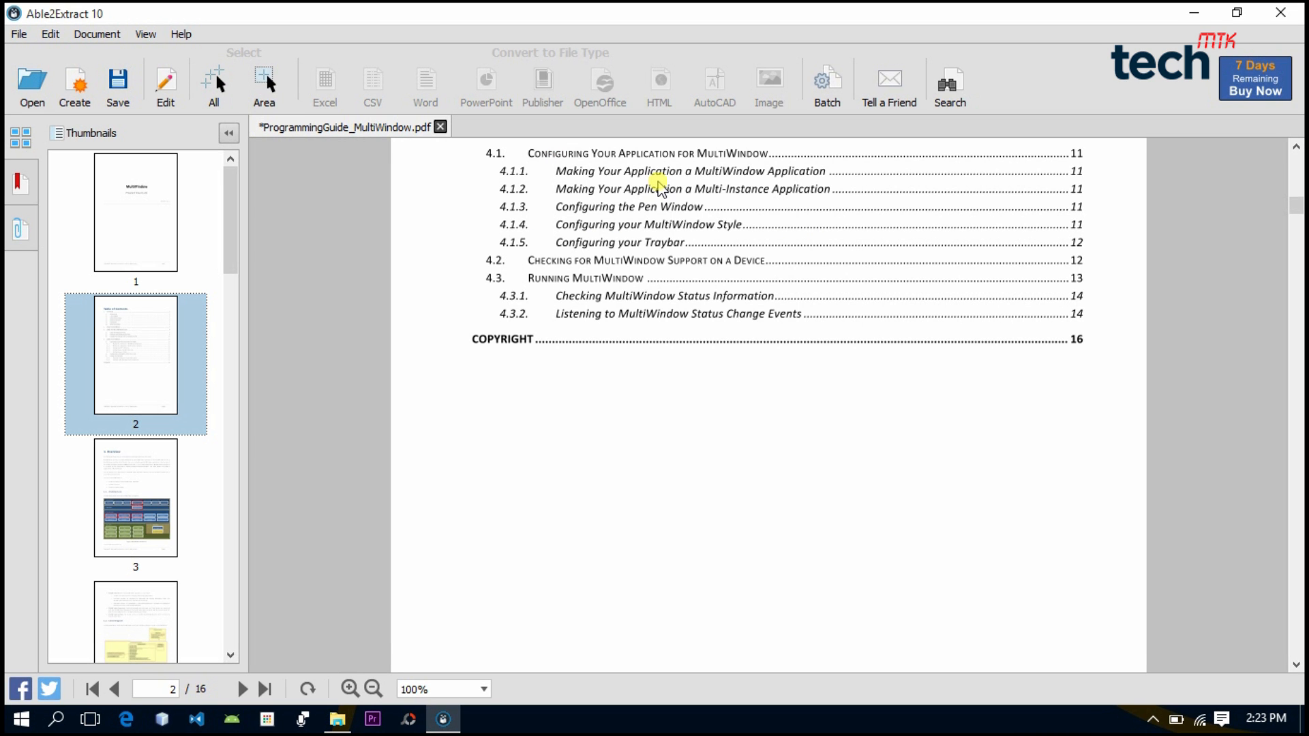